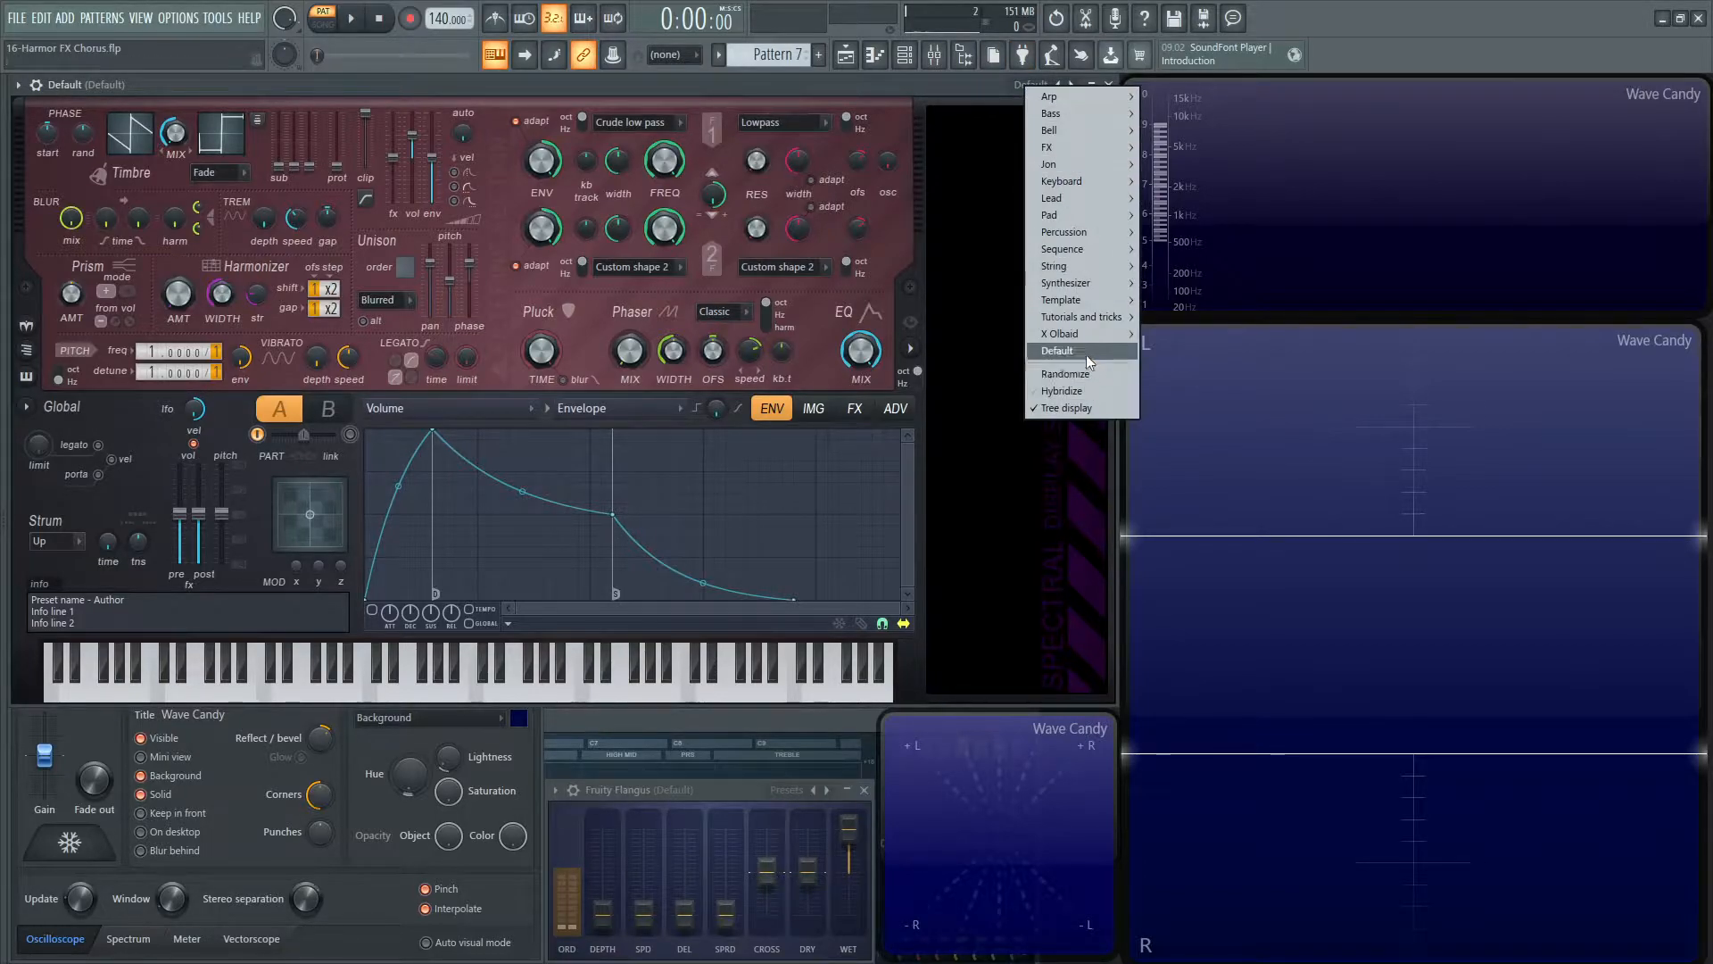
- Load Harmor's Default preset from its preset menu
{"action": "left_click", "coordinate": [853, 406]}
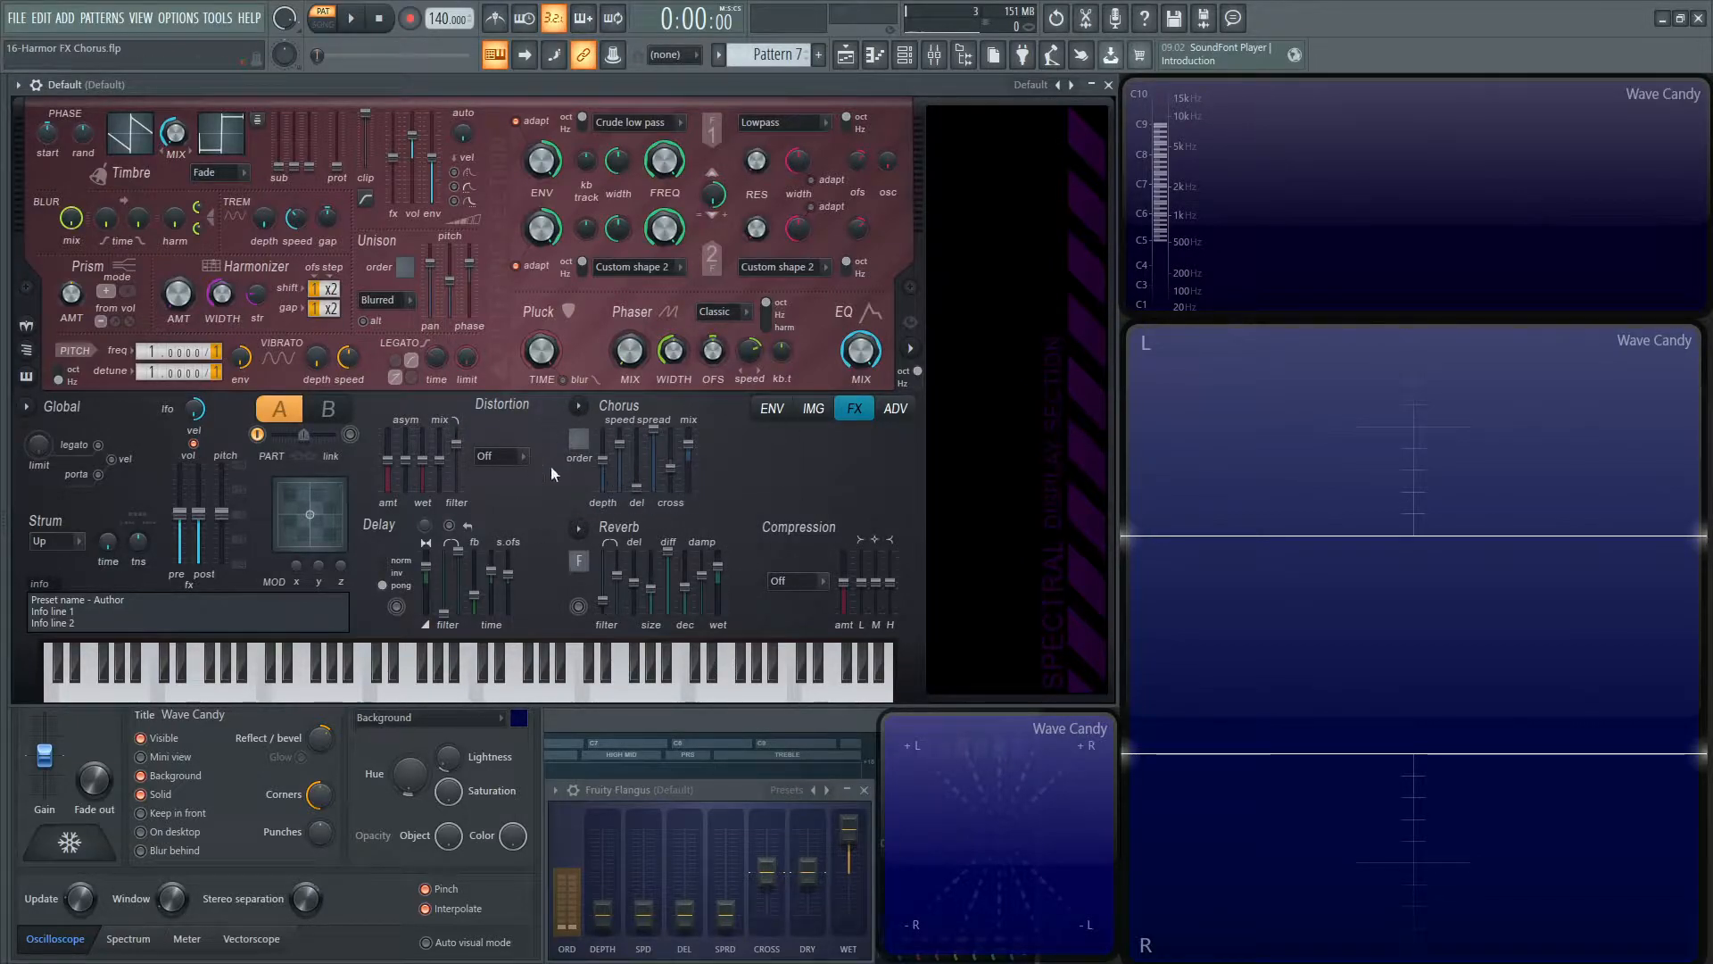
{"action": "mouse_move", "coordinate": [645, 412]}
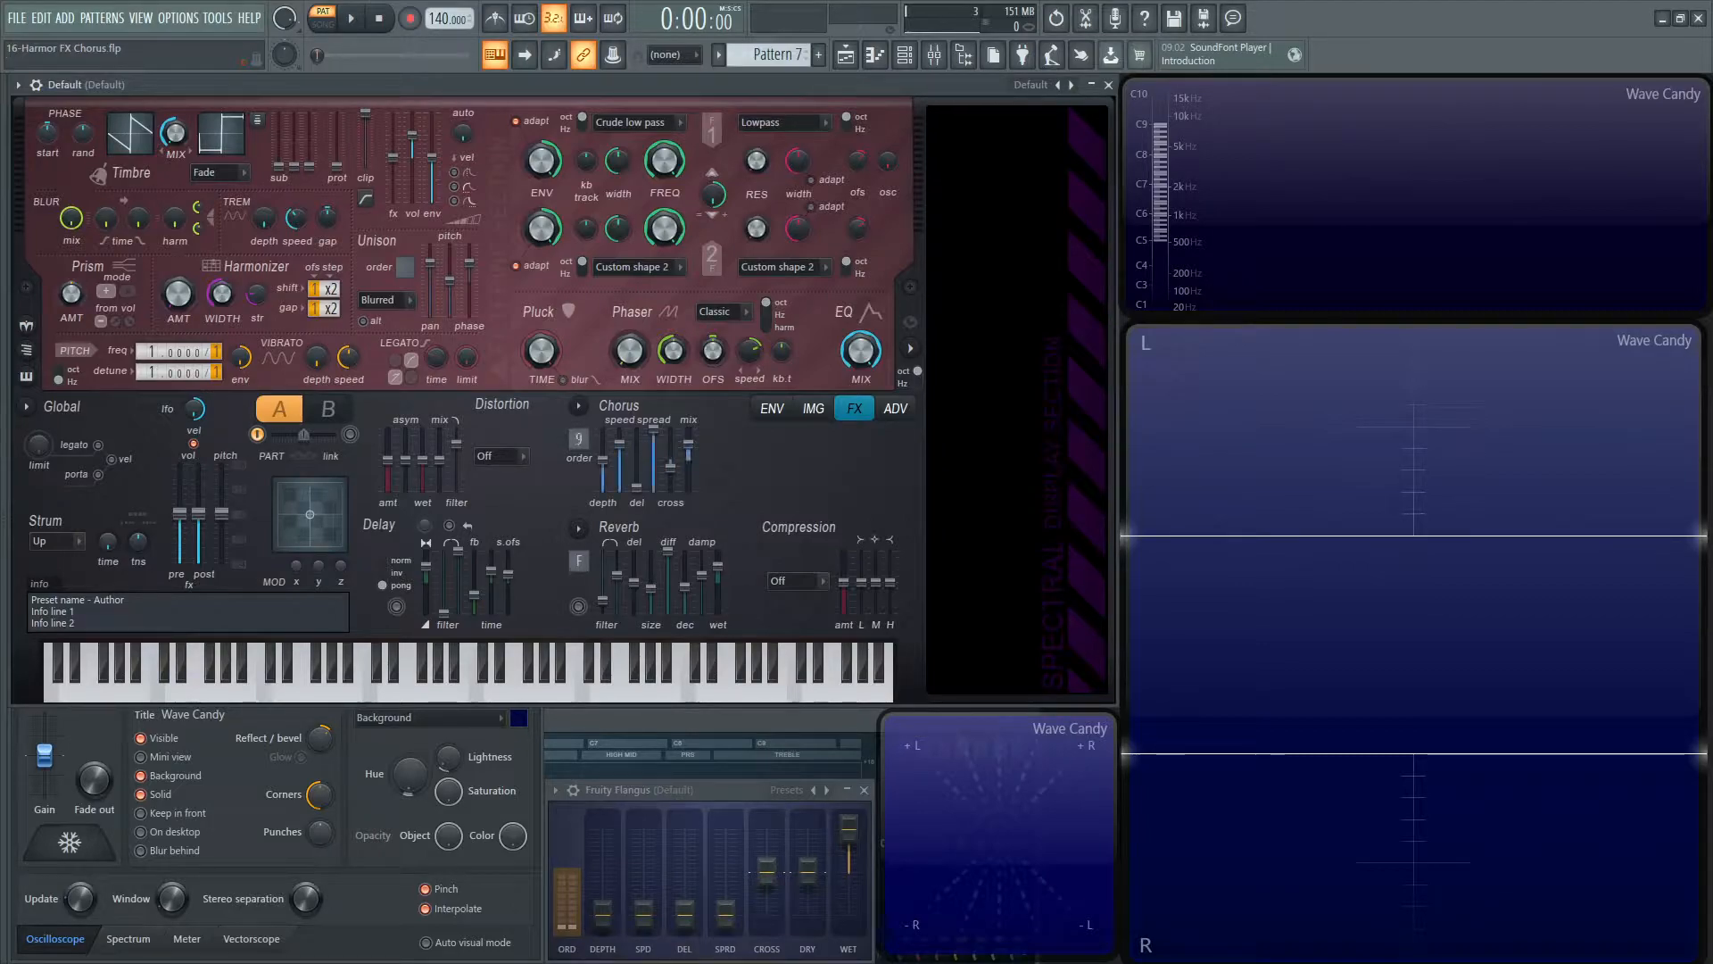
{"action": "mouse_move", "coordinate": [401, 268]}
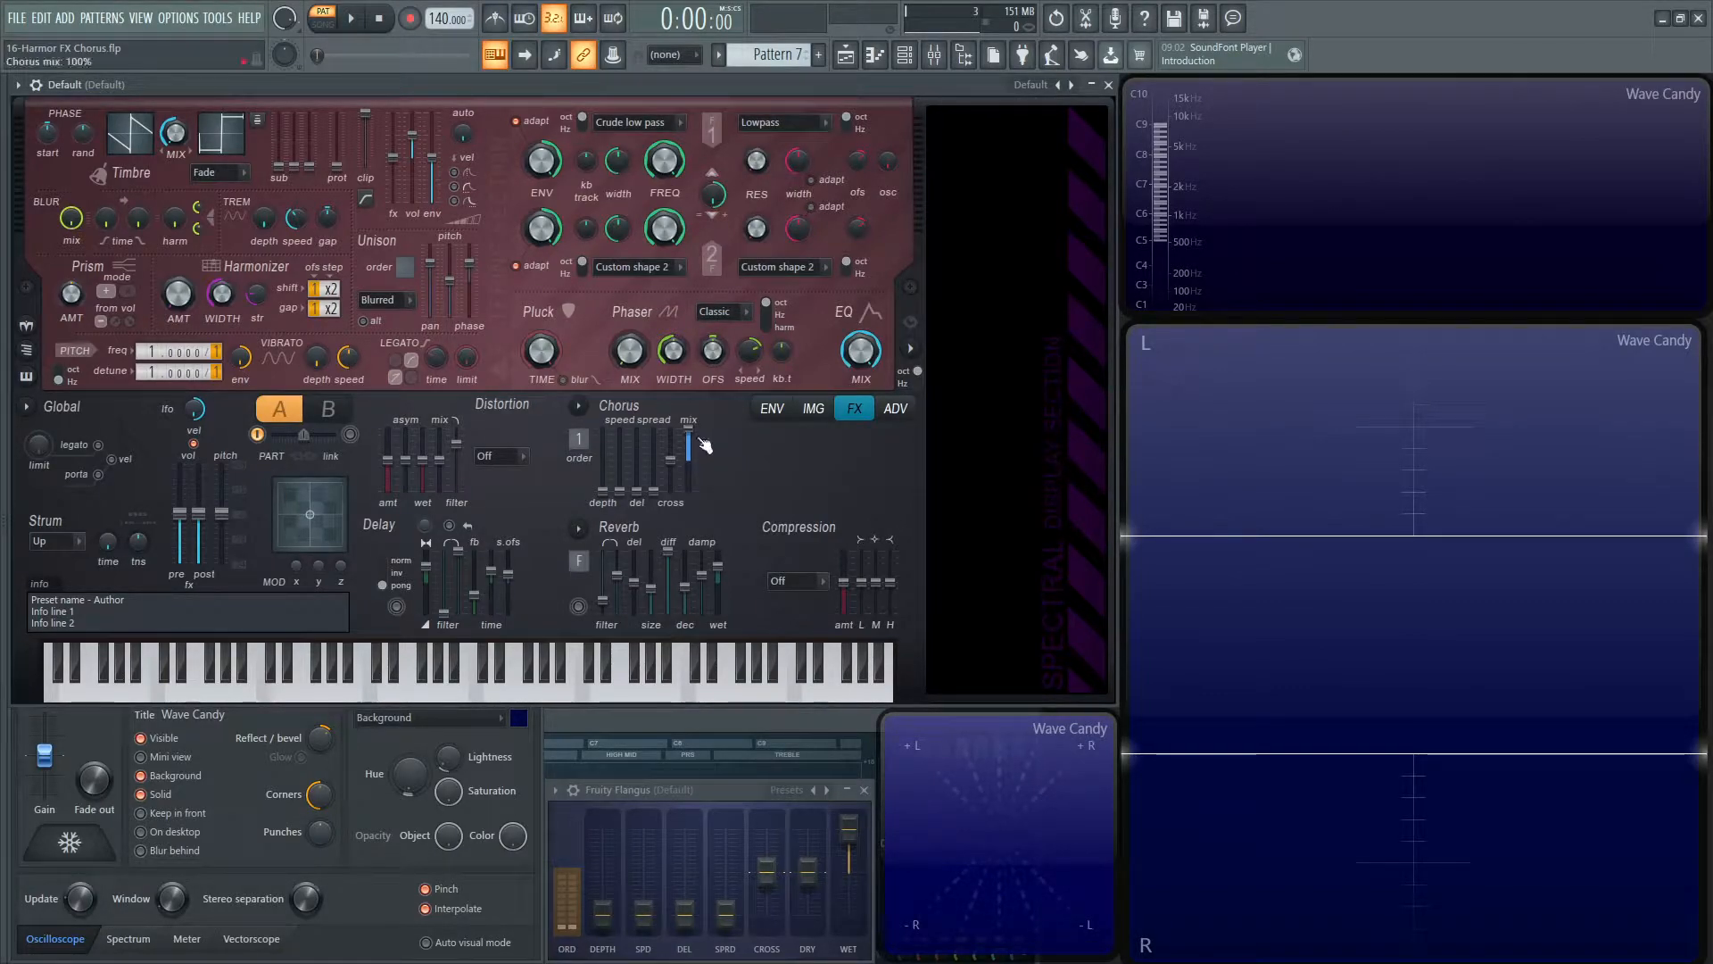
- Raise the chorus depth slider while a C4 note plays into Wave Candy
{"action": "left_click_drag", "start_coordinate": [688, 437], "coordinate": [696, 454]}
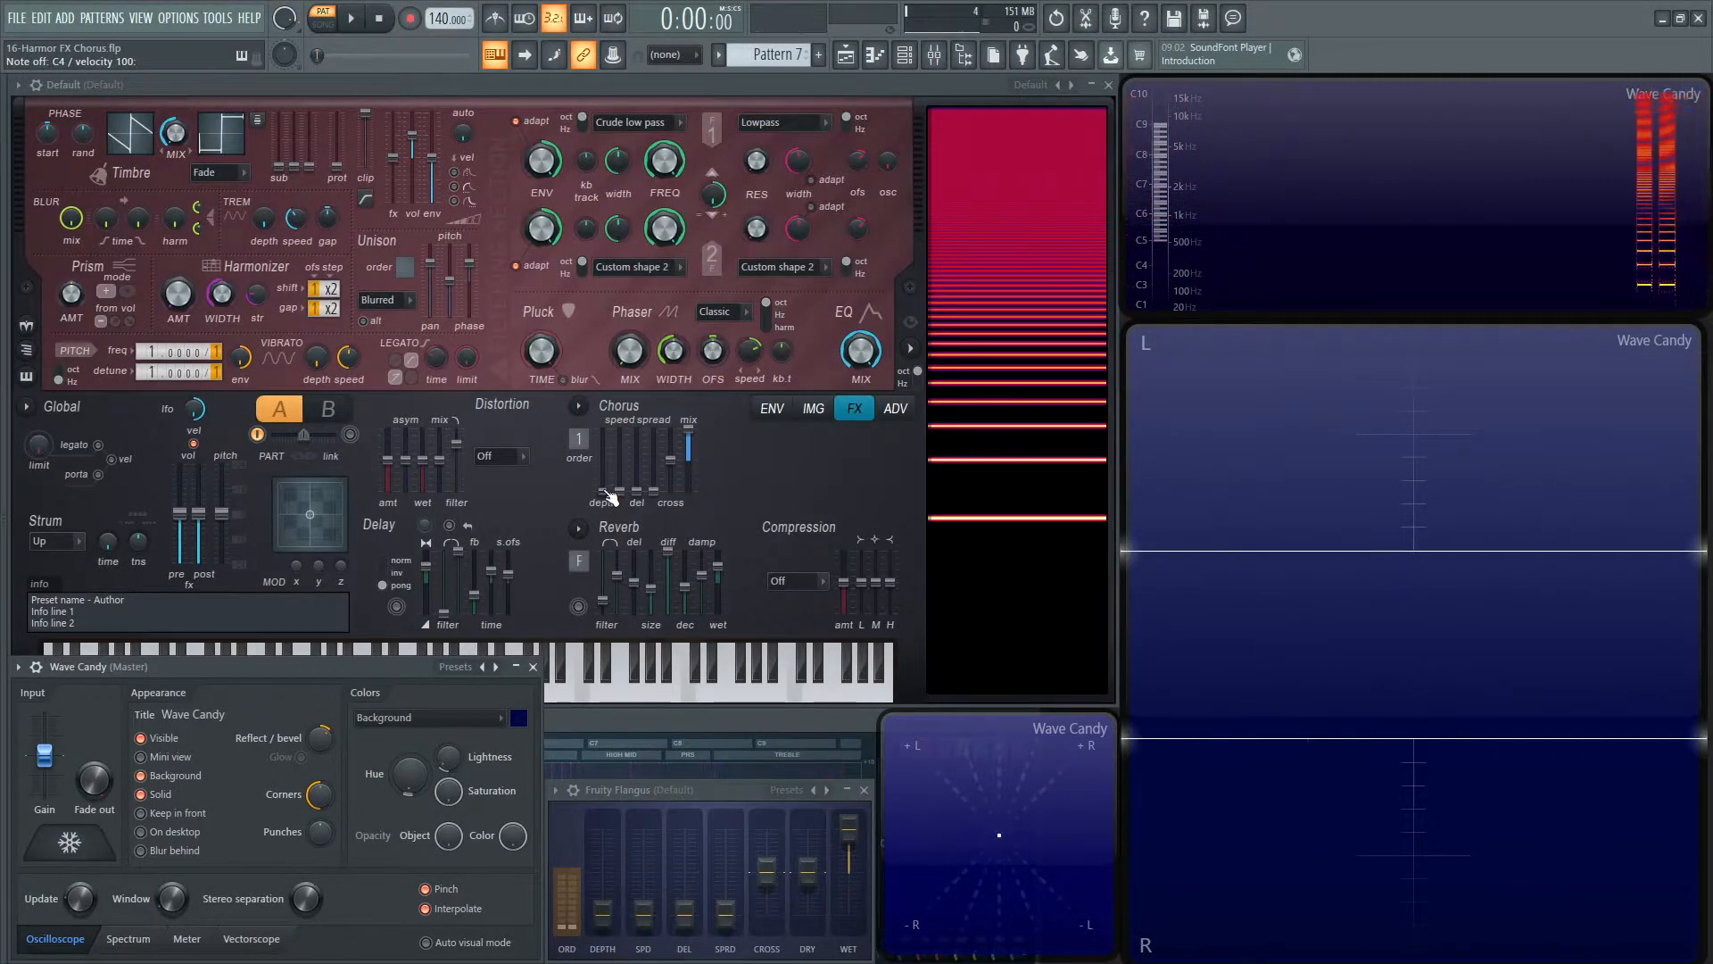
- Drop the chorus depth to its minimum so the plain saw wave shows in the oscilloscope
{"action": "left_click", "coordinate": [257, 678]}
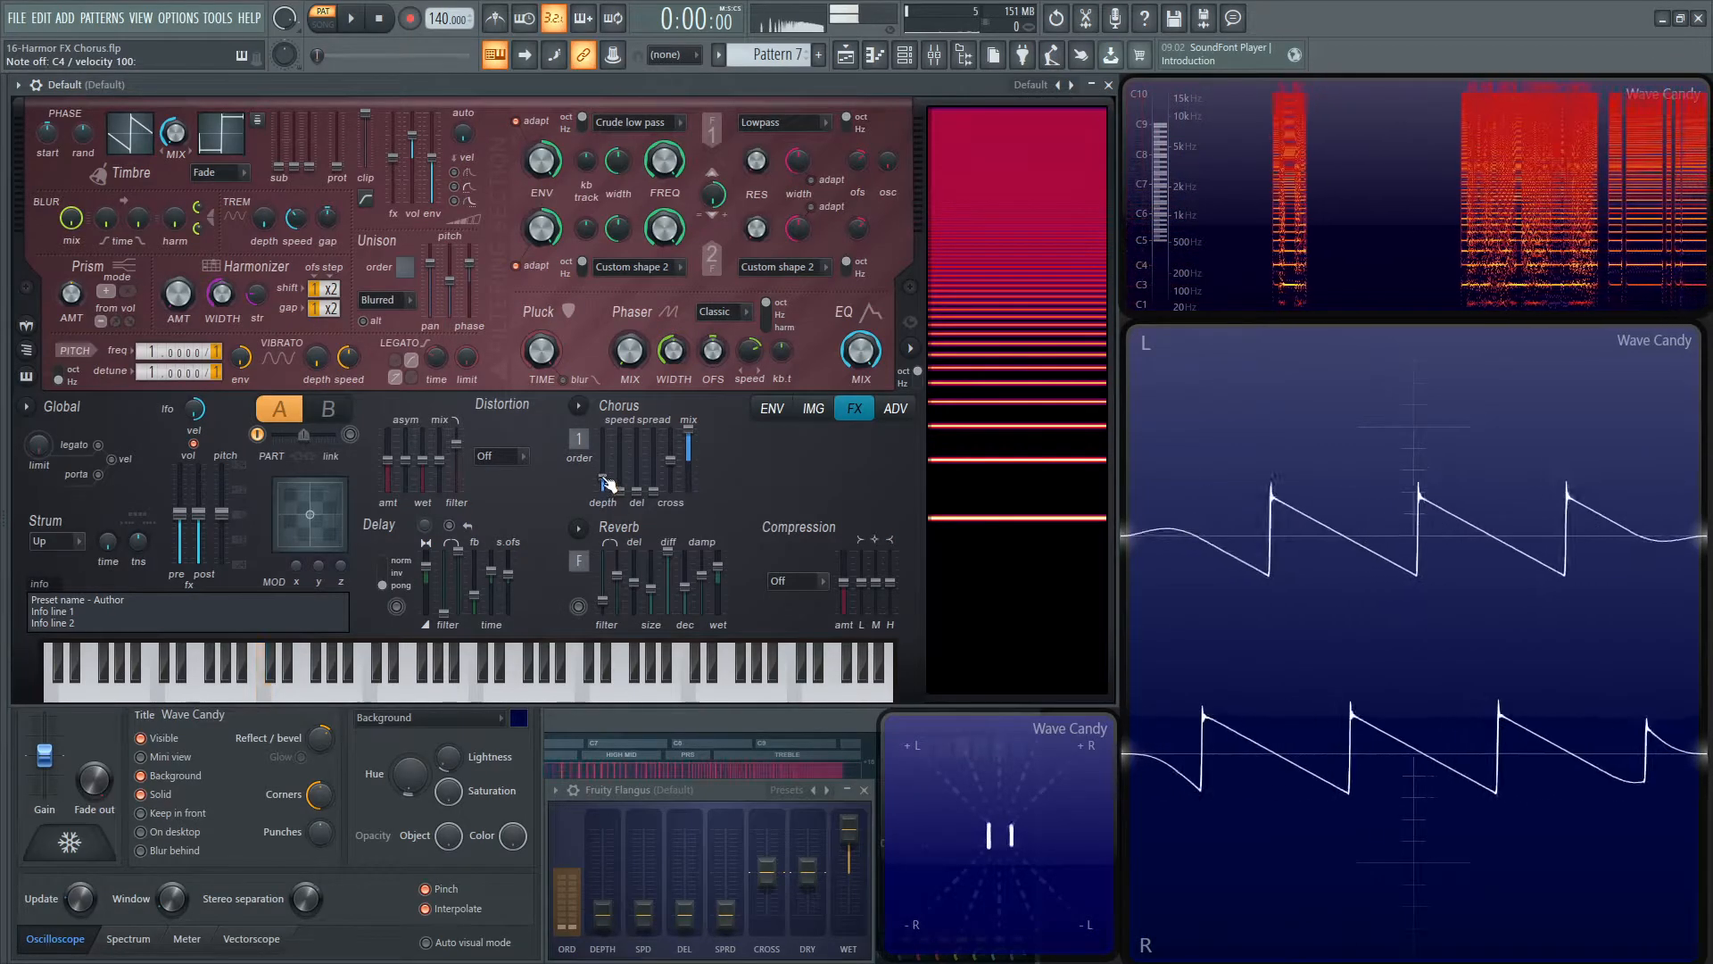
- Set chorus speed to 0%, vary the delay, then bring delay to 0% too
{"action": "left_click", "coordinate": [262, 672]}
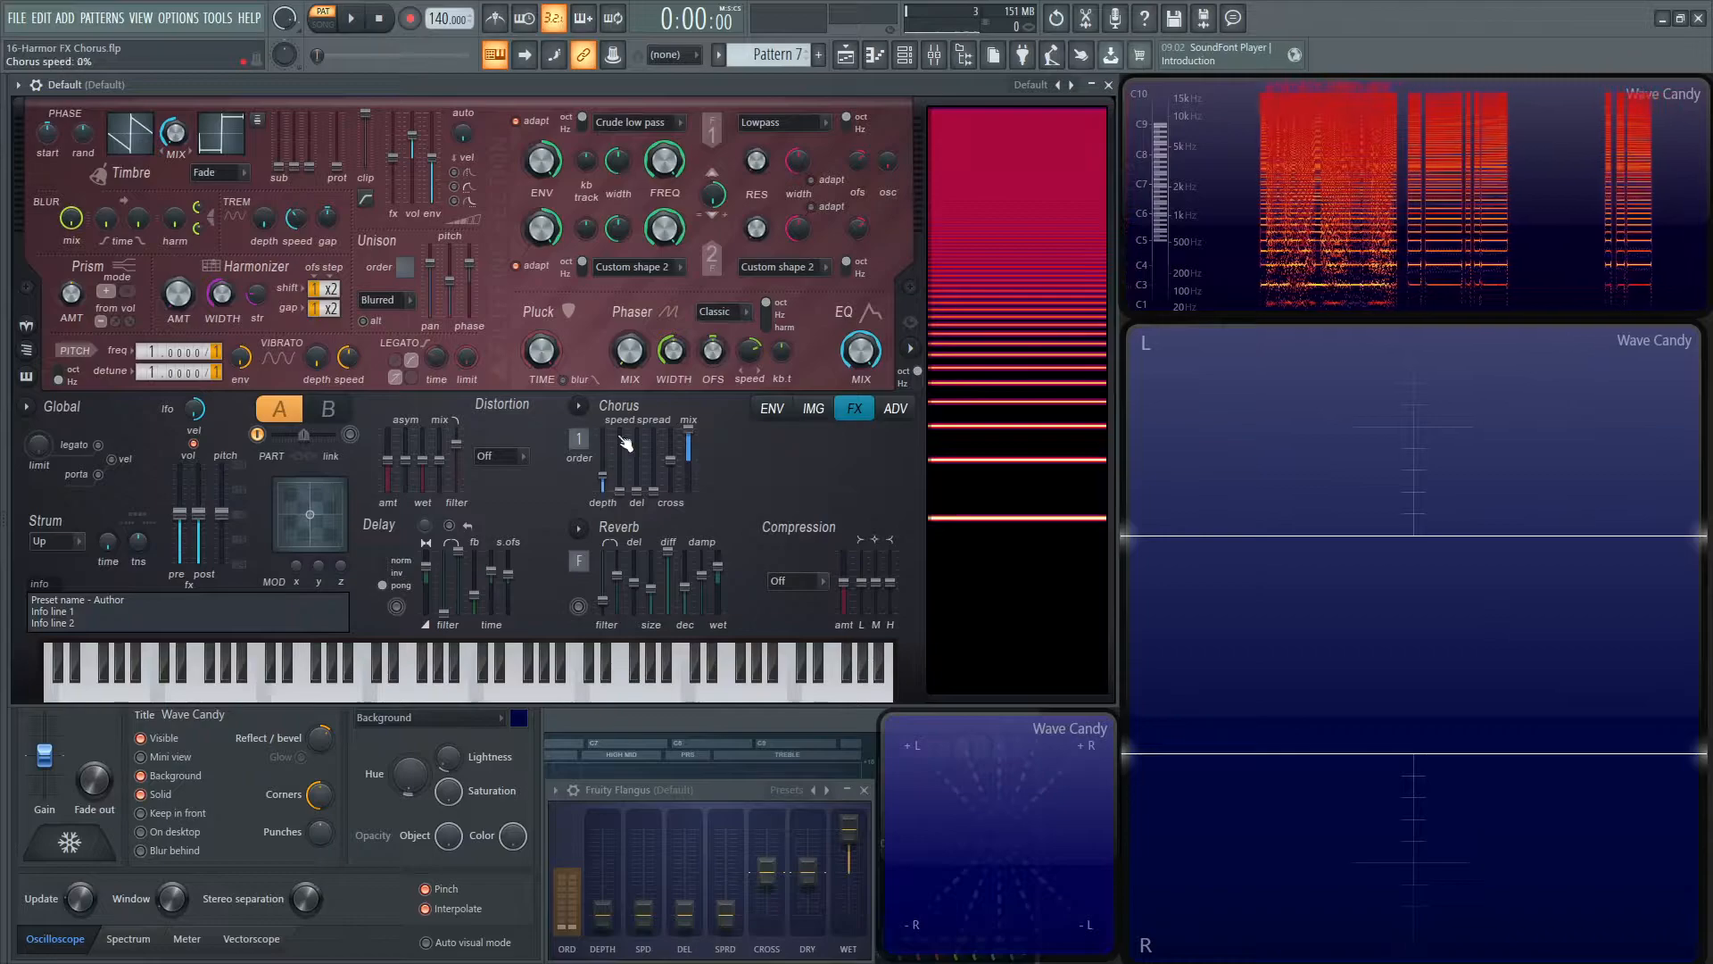
{"action": "left_click_drag", "start_coordinate": [601, 453], "coordinate": [617, 514]}
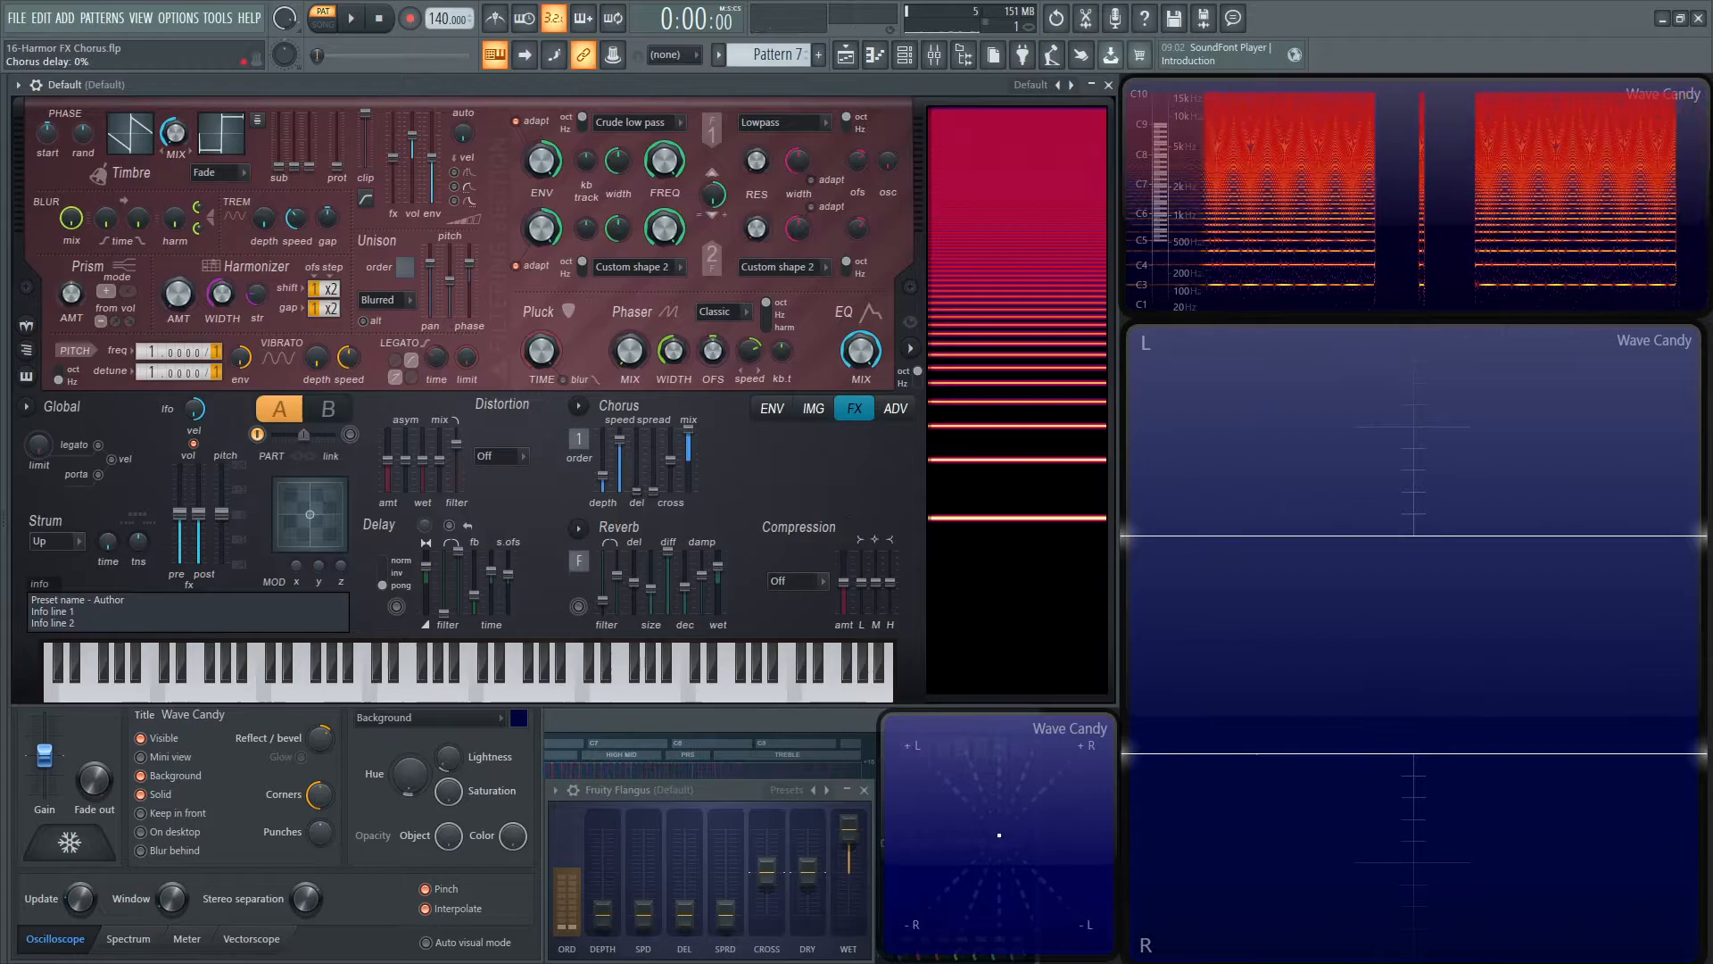
{"action": "left_click", "coordinate": [263, 665]}
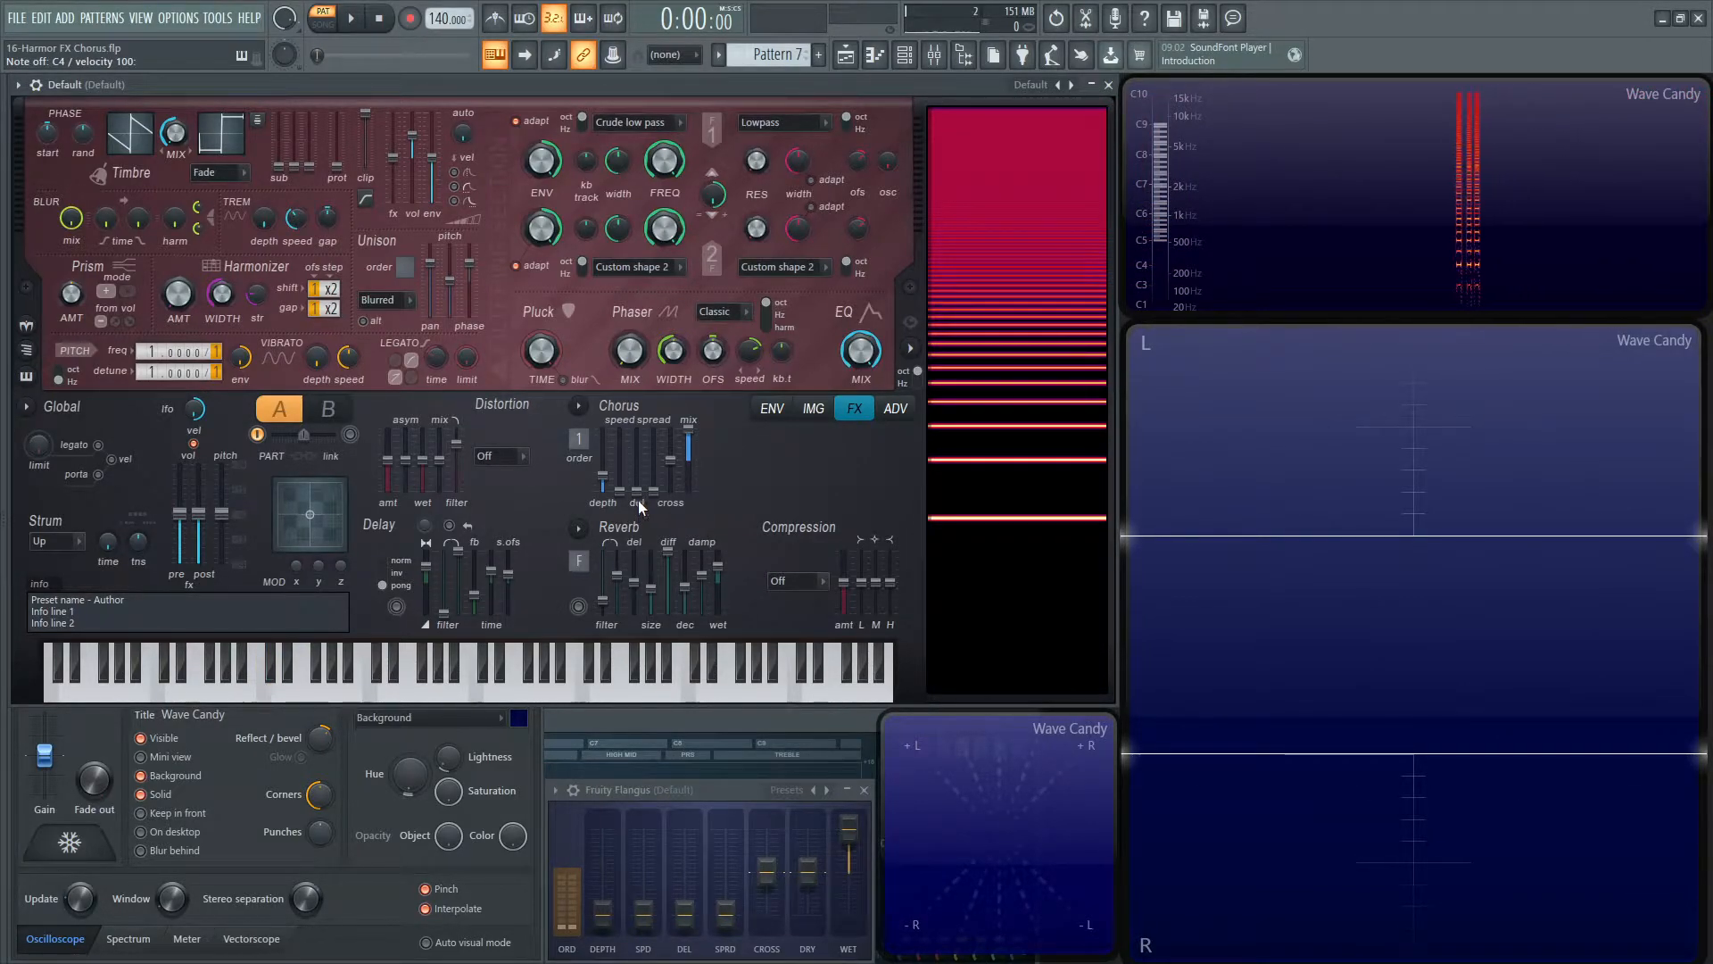
- Choose Deep chorus from the Chorus section's preset list
{"action": "left_click", "coordinate": [261, 655]}
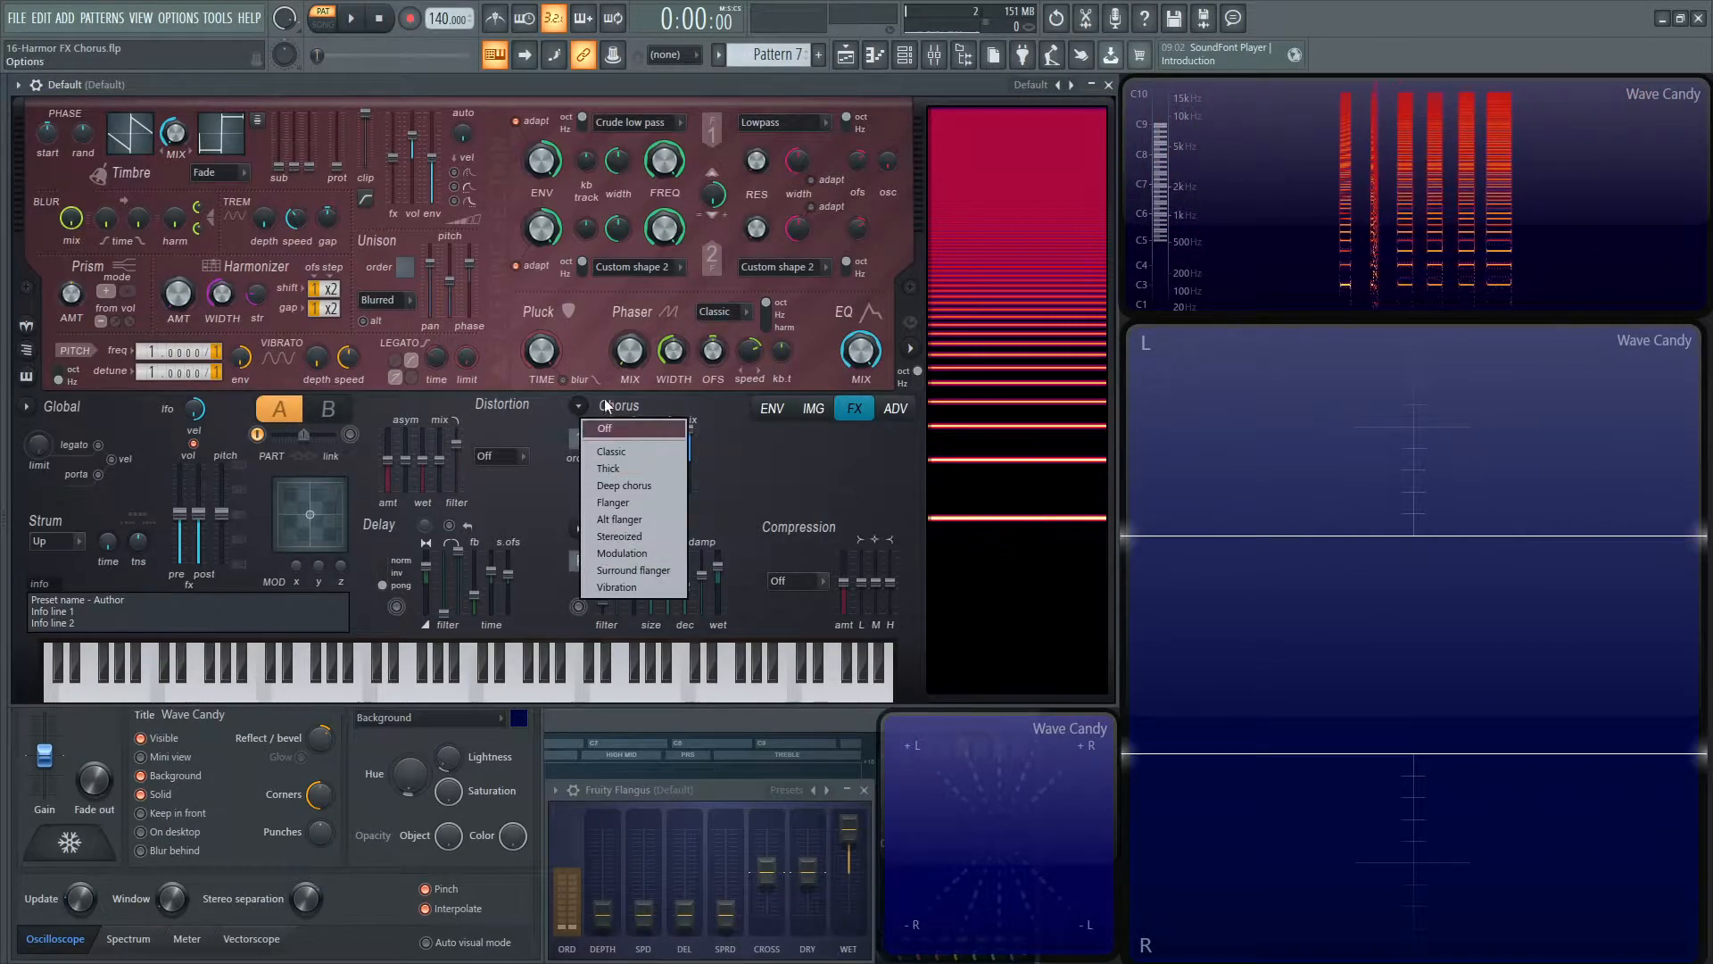
{"action": "mouse_move", "coordinate": [632, 485]}
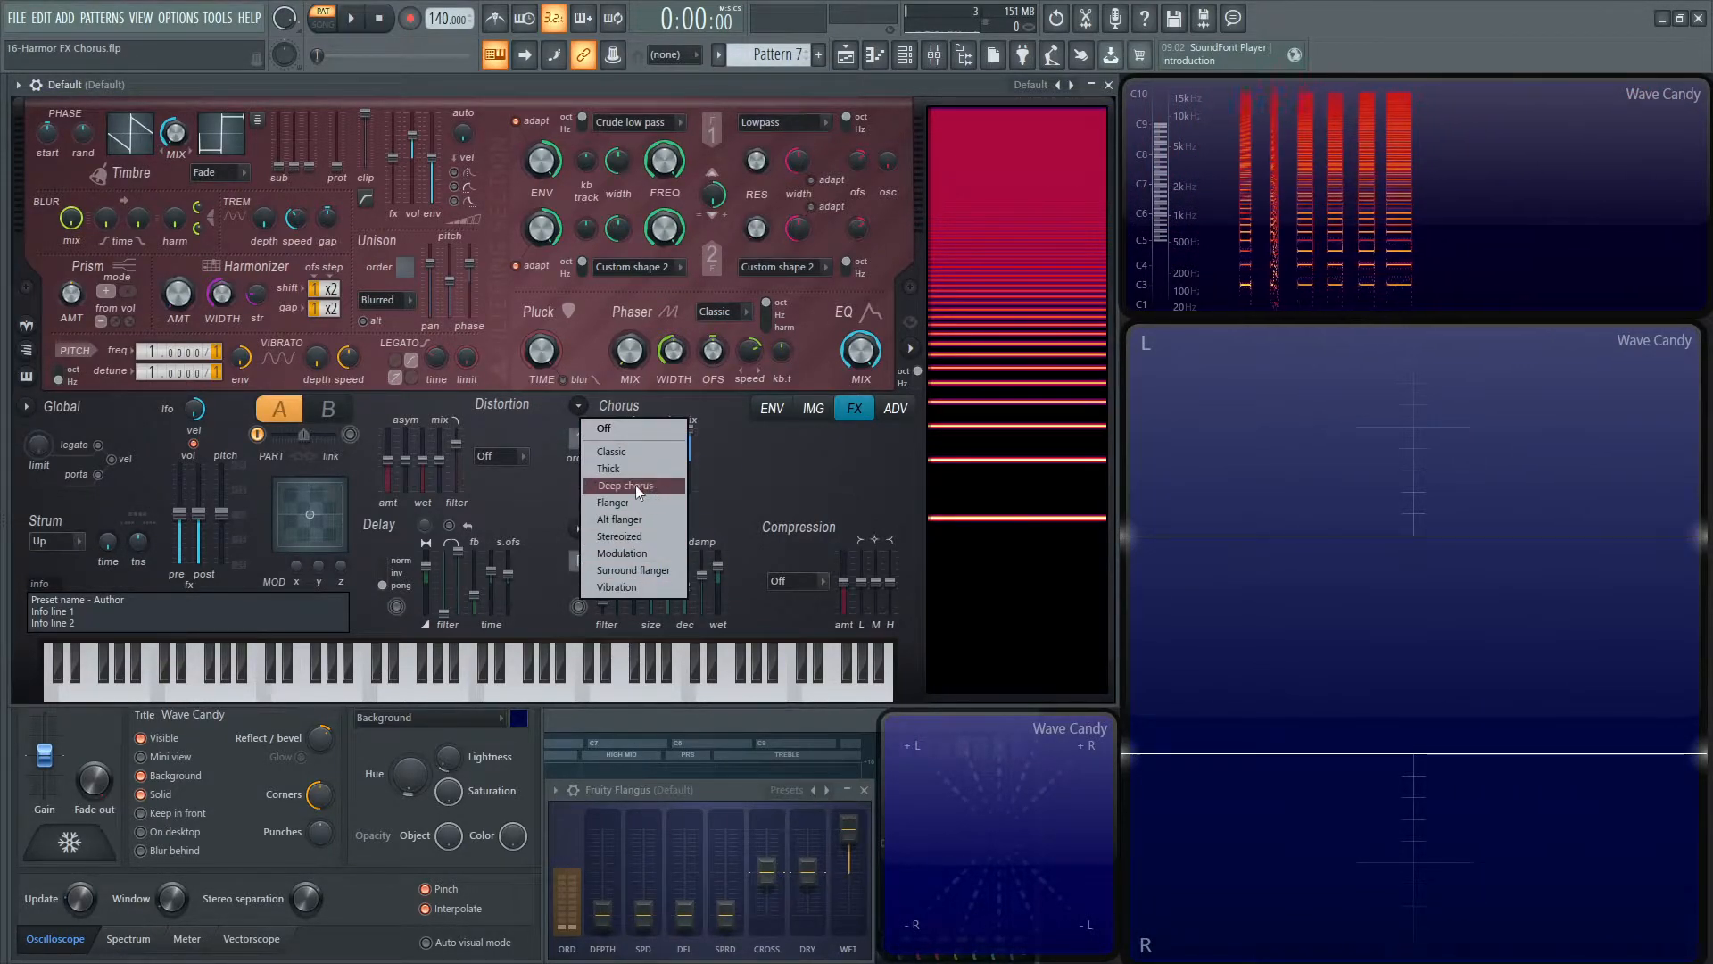
{"action": "left_click", "coordinate": [625, 486]}
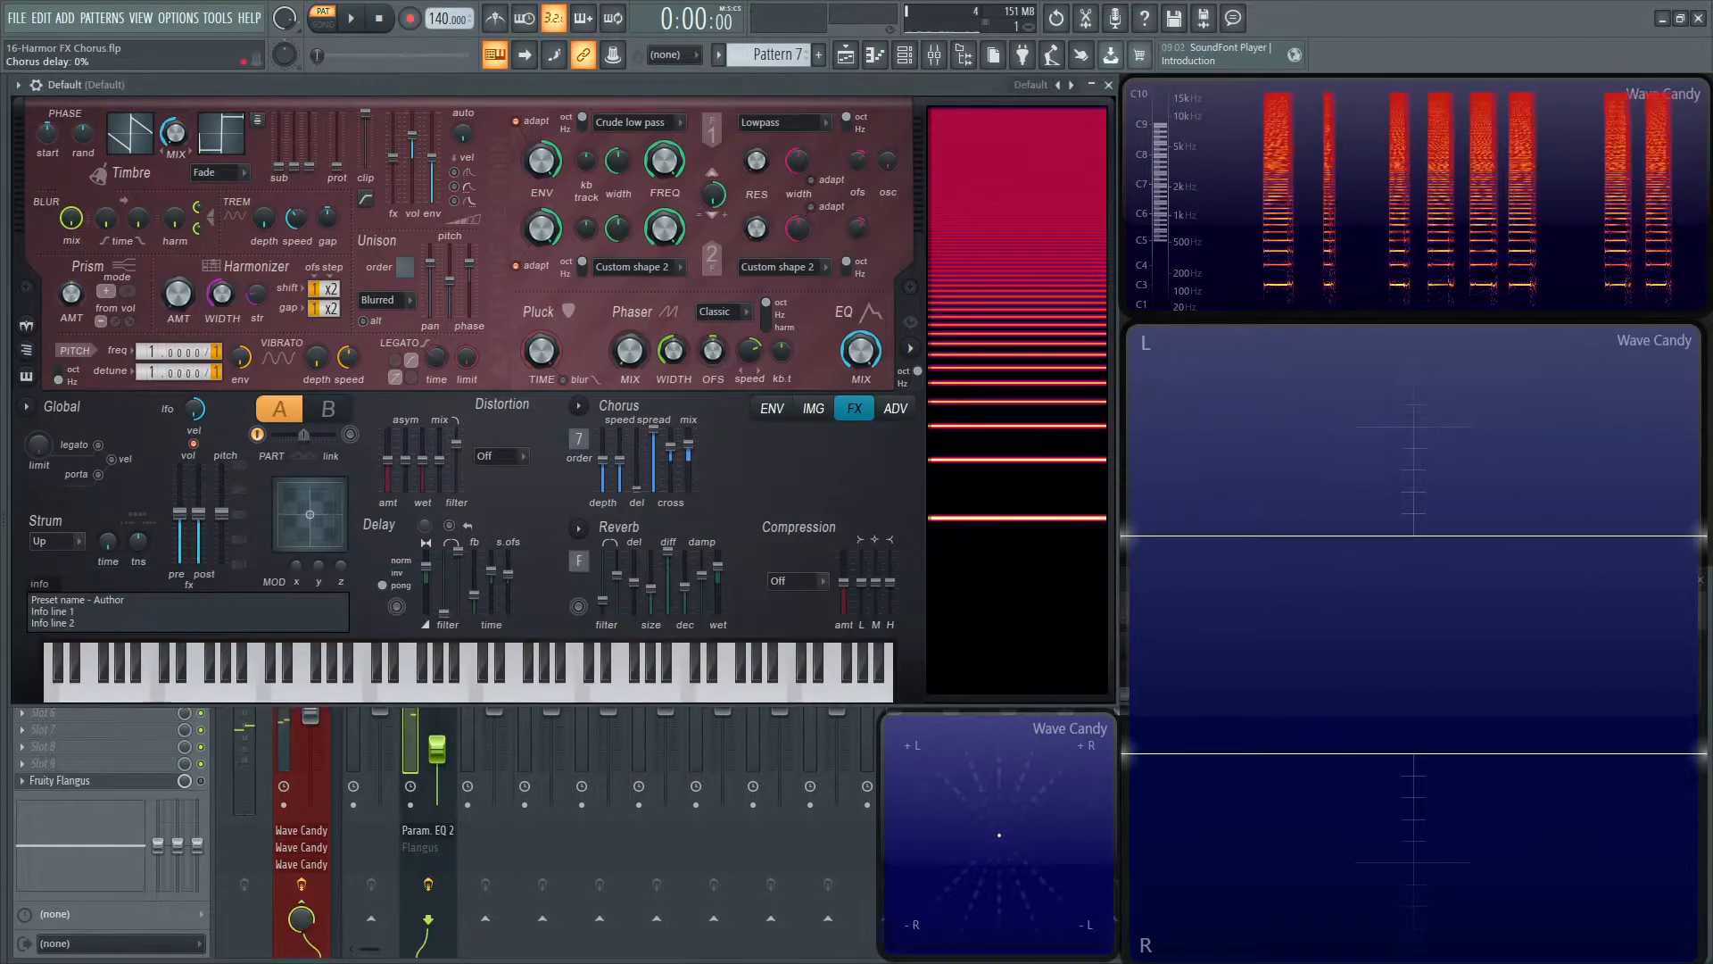
- Nudge the Deep chorus spread and delay amounts while C4 plays
{"action": "left_click", "coordinate": [264, 689]}
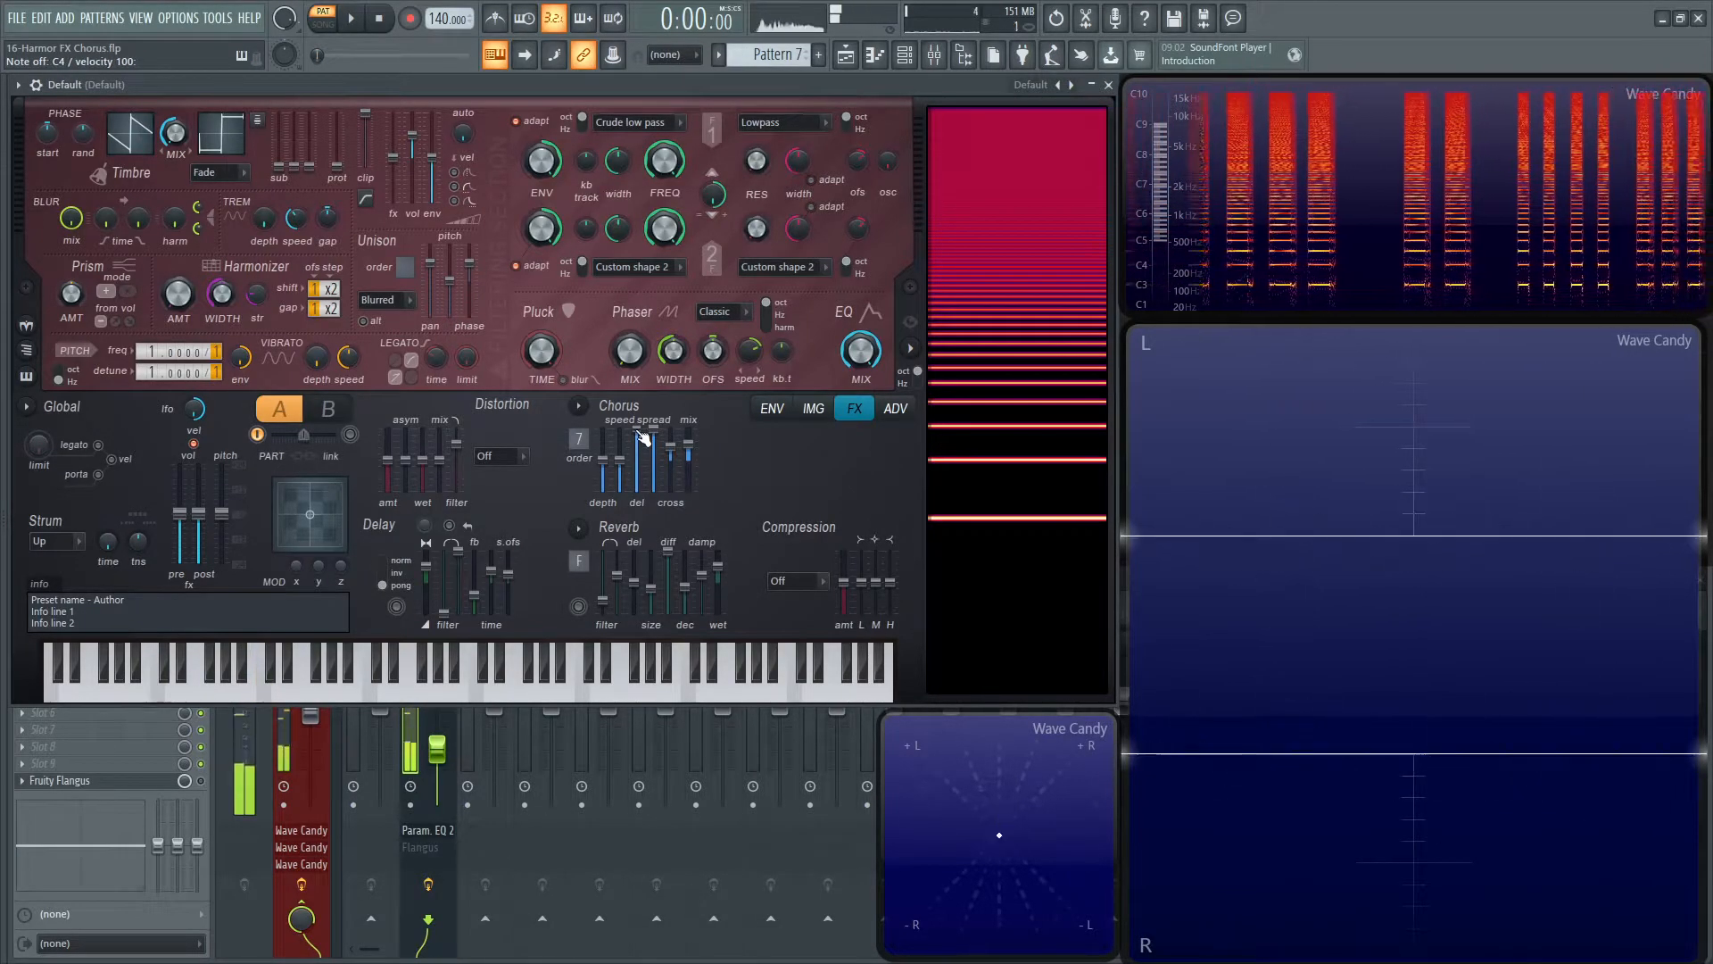
{"action": "left_click", "coordinate": [263, 678]}
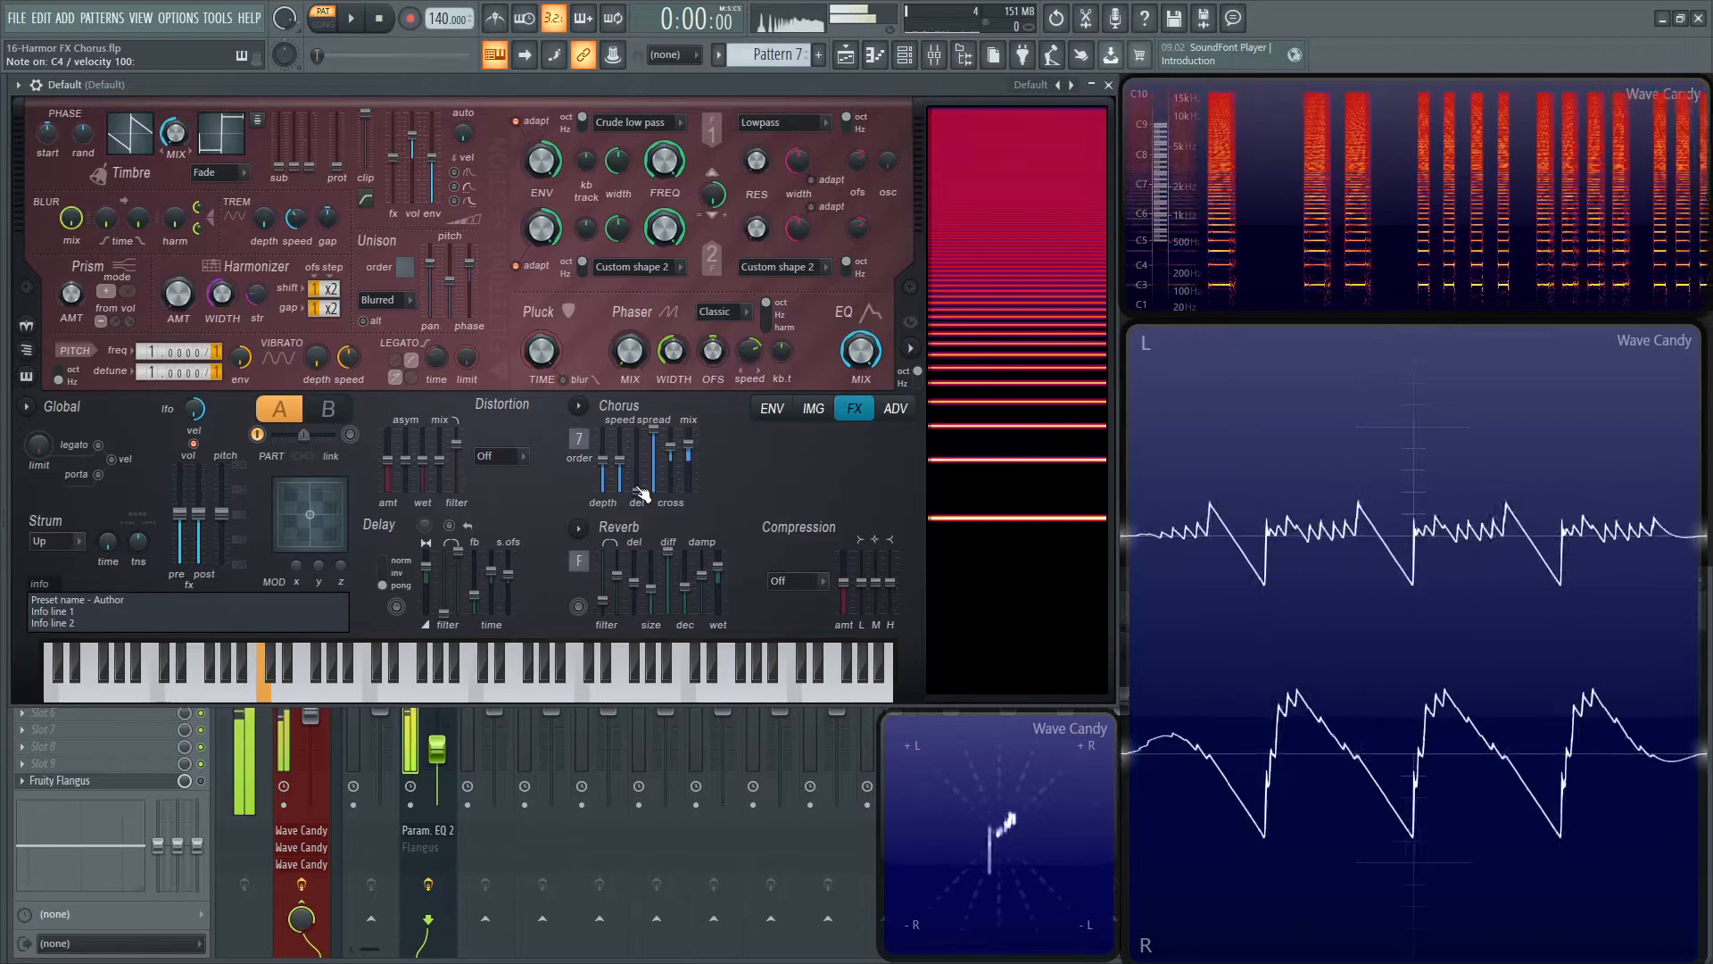
{"action": "left_click_drag", "start_coordinate": [644, 485], "coordinate": [650, 458]}
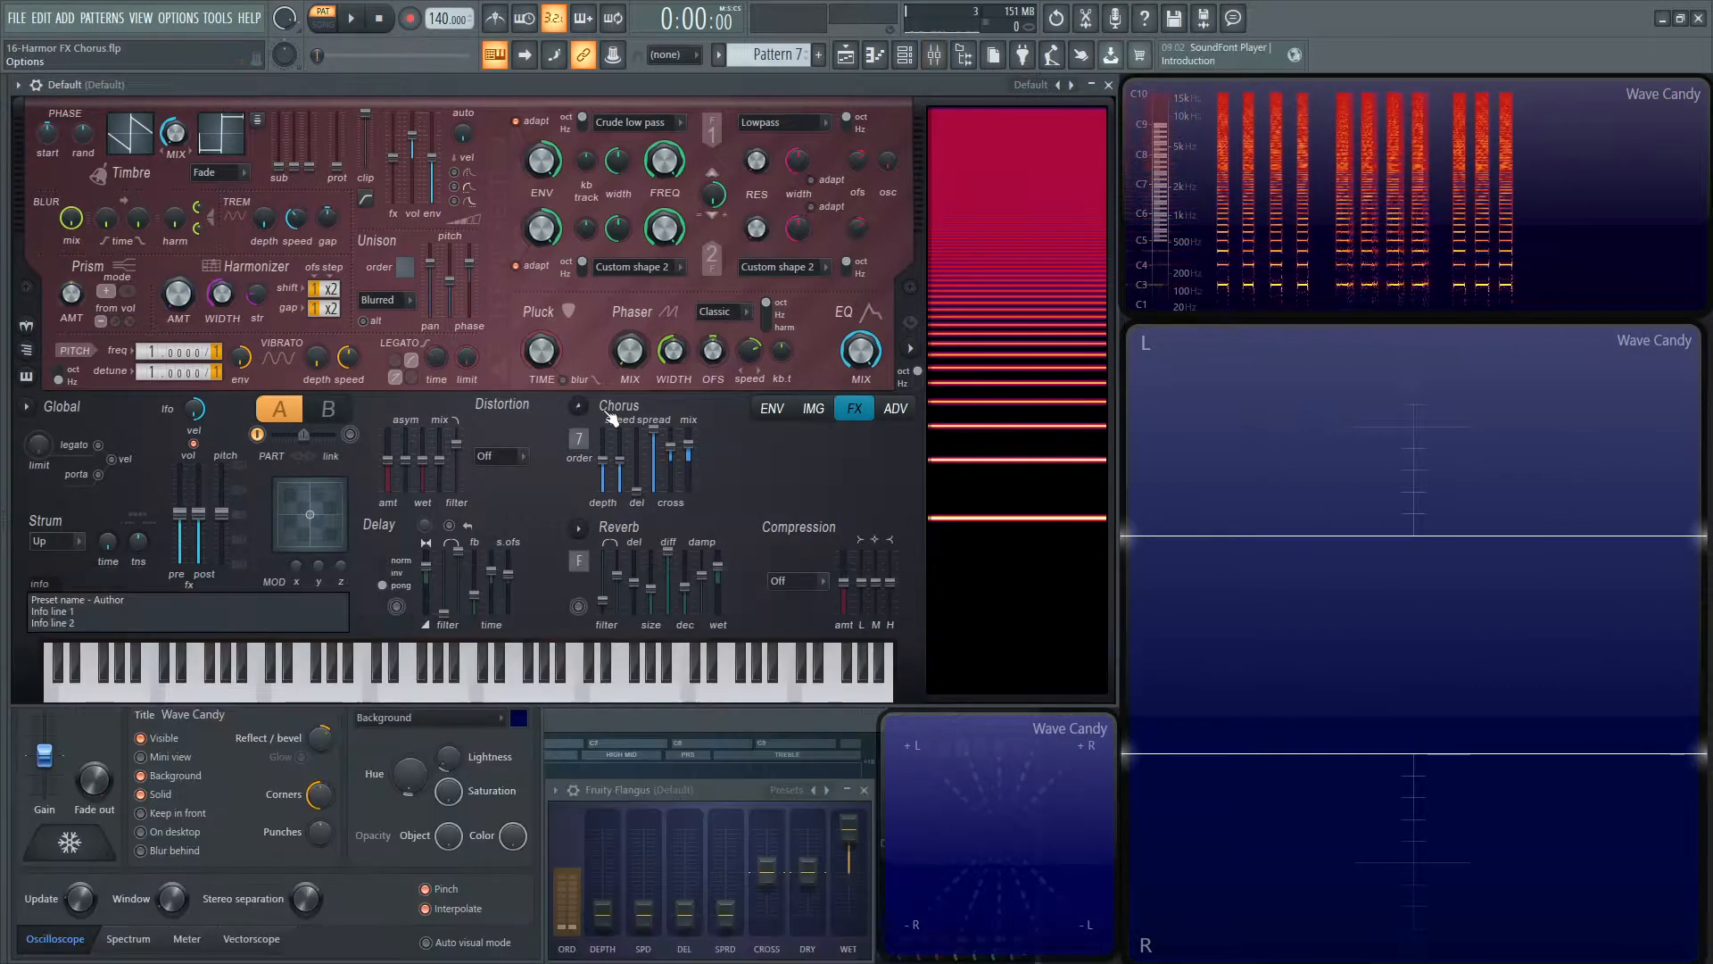
- Vary the chorus spread and cross amounts while watching Wave Candy's spectrogram
{"action": "left_click_drag", "start_coordinate": [602, 448], "coordinate": [601, 480]}
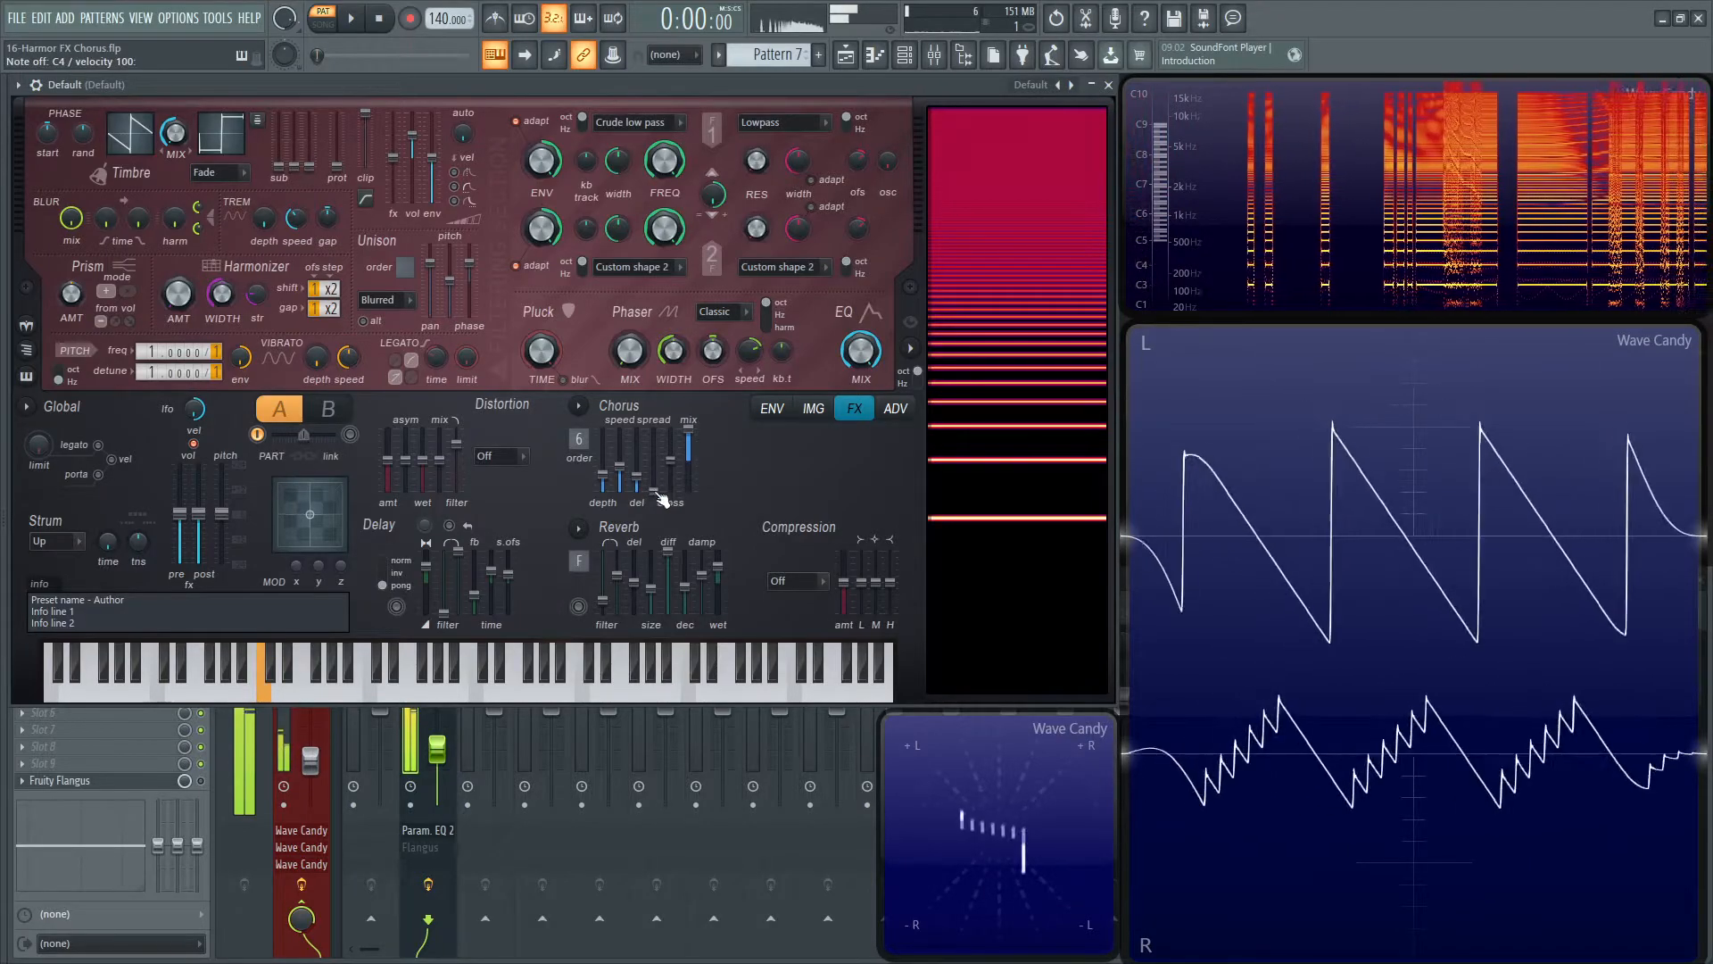
{"action": "left_click_drag", "start_coordinate": [639, 469], "coordinate": [638, 453]}
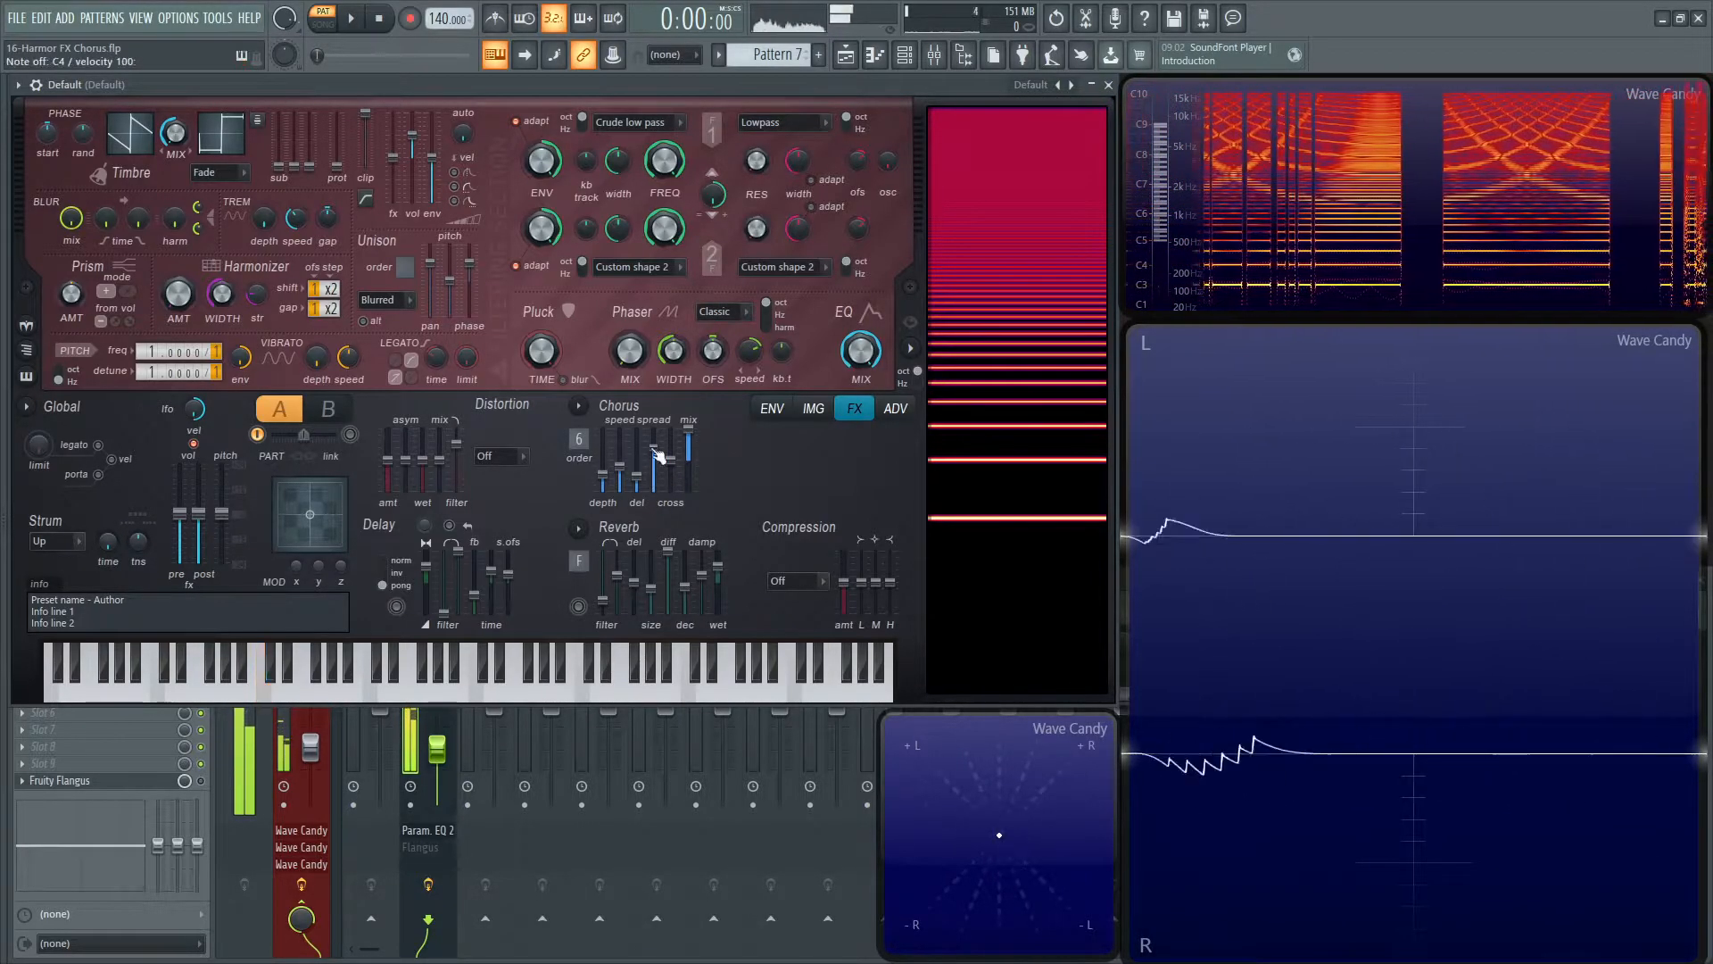
{"action": "left_click", "coordinate": [262, 678]}
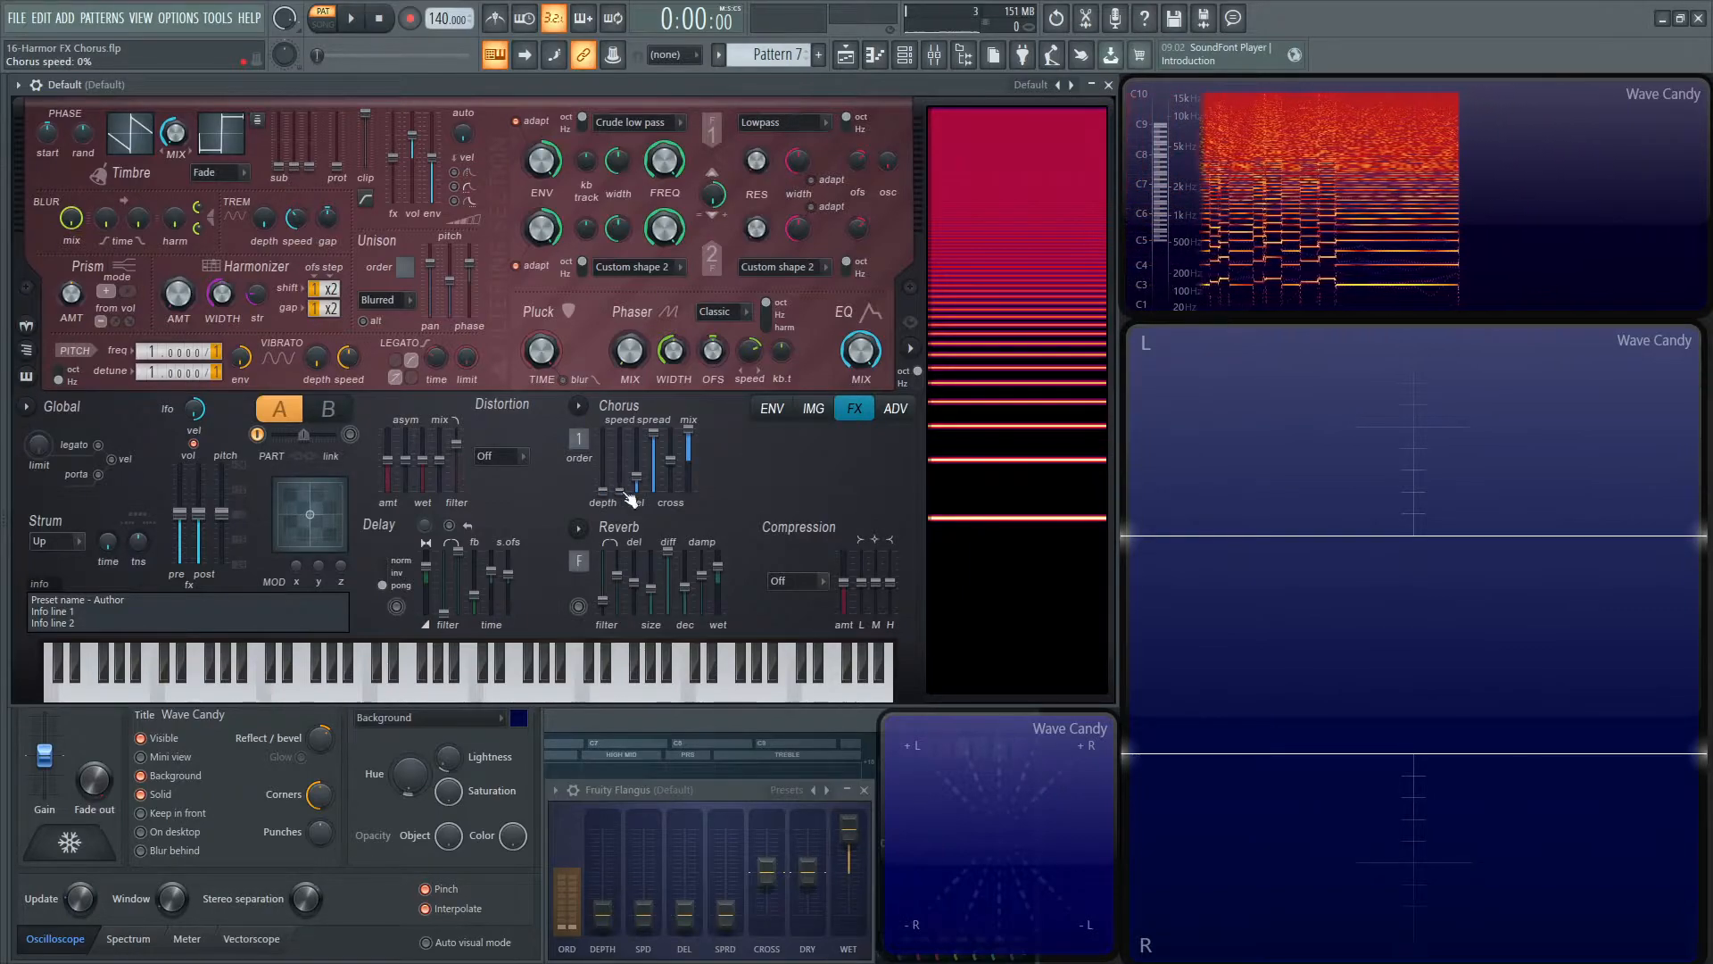
- Turn chorus speed down to 0% and move the cross slider to 0%
{"action": "left_click_drag", "start_coordinate": [669, 480], "coordinate": [669, 448]}
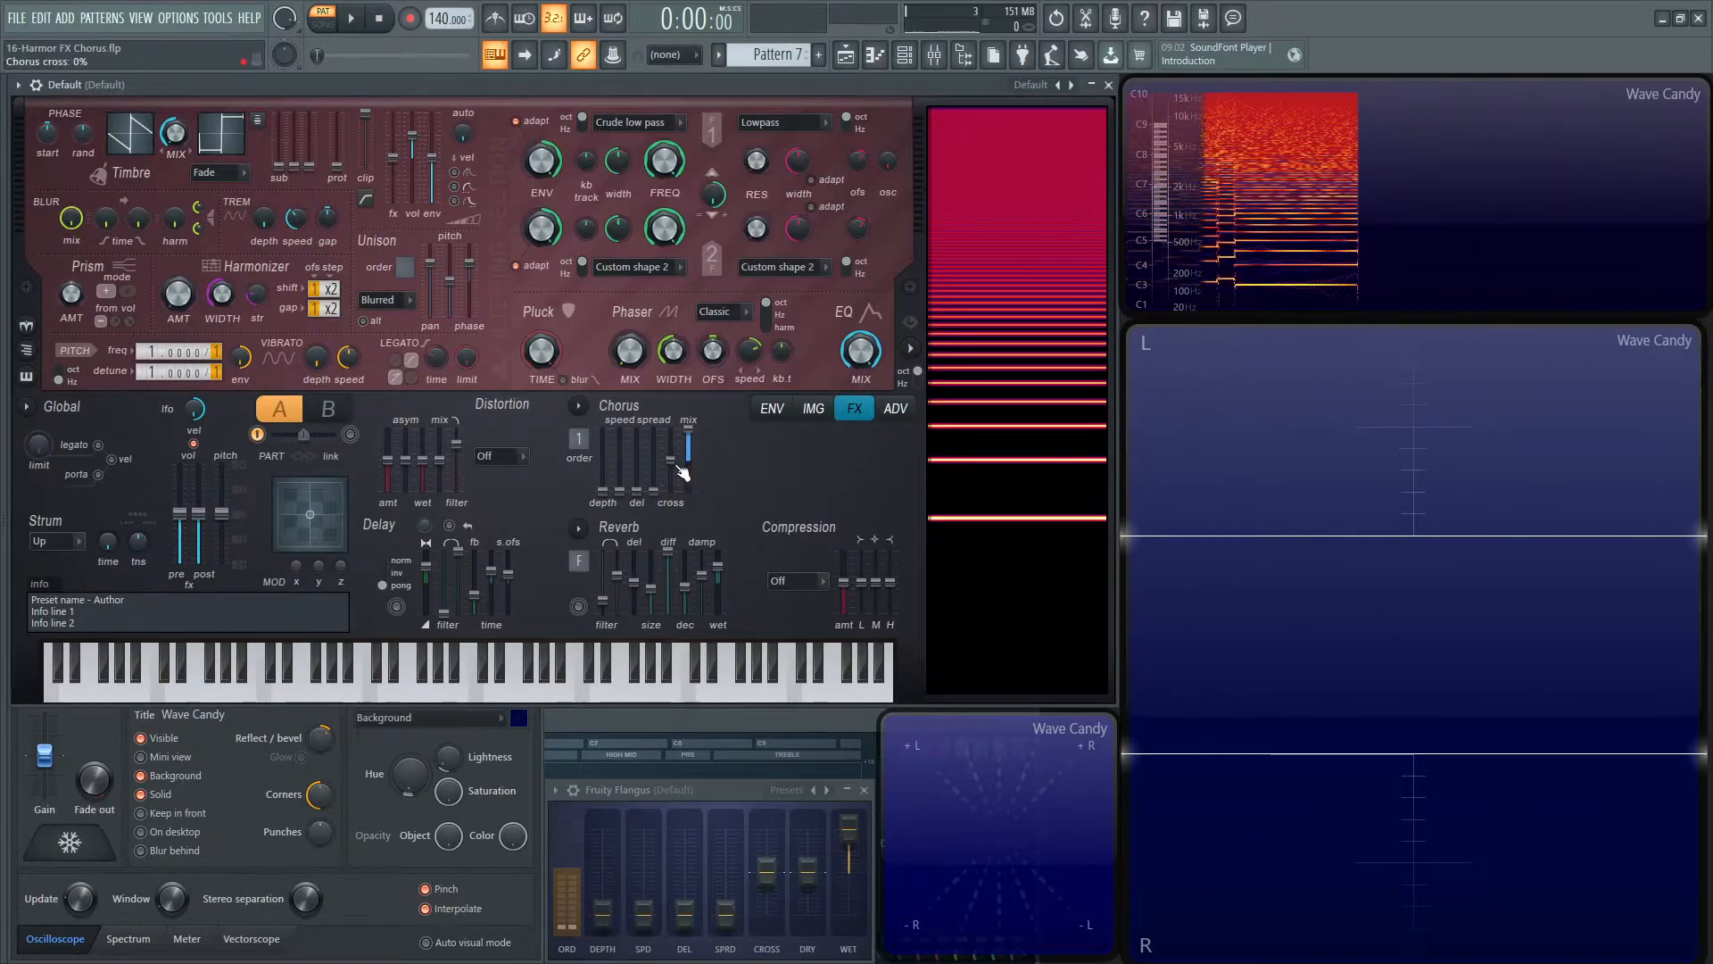
{"action": "left_click_drag", "start_coordinate": [671, 448], "coordinate": [671, 480]}
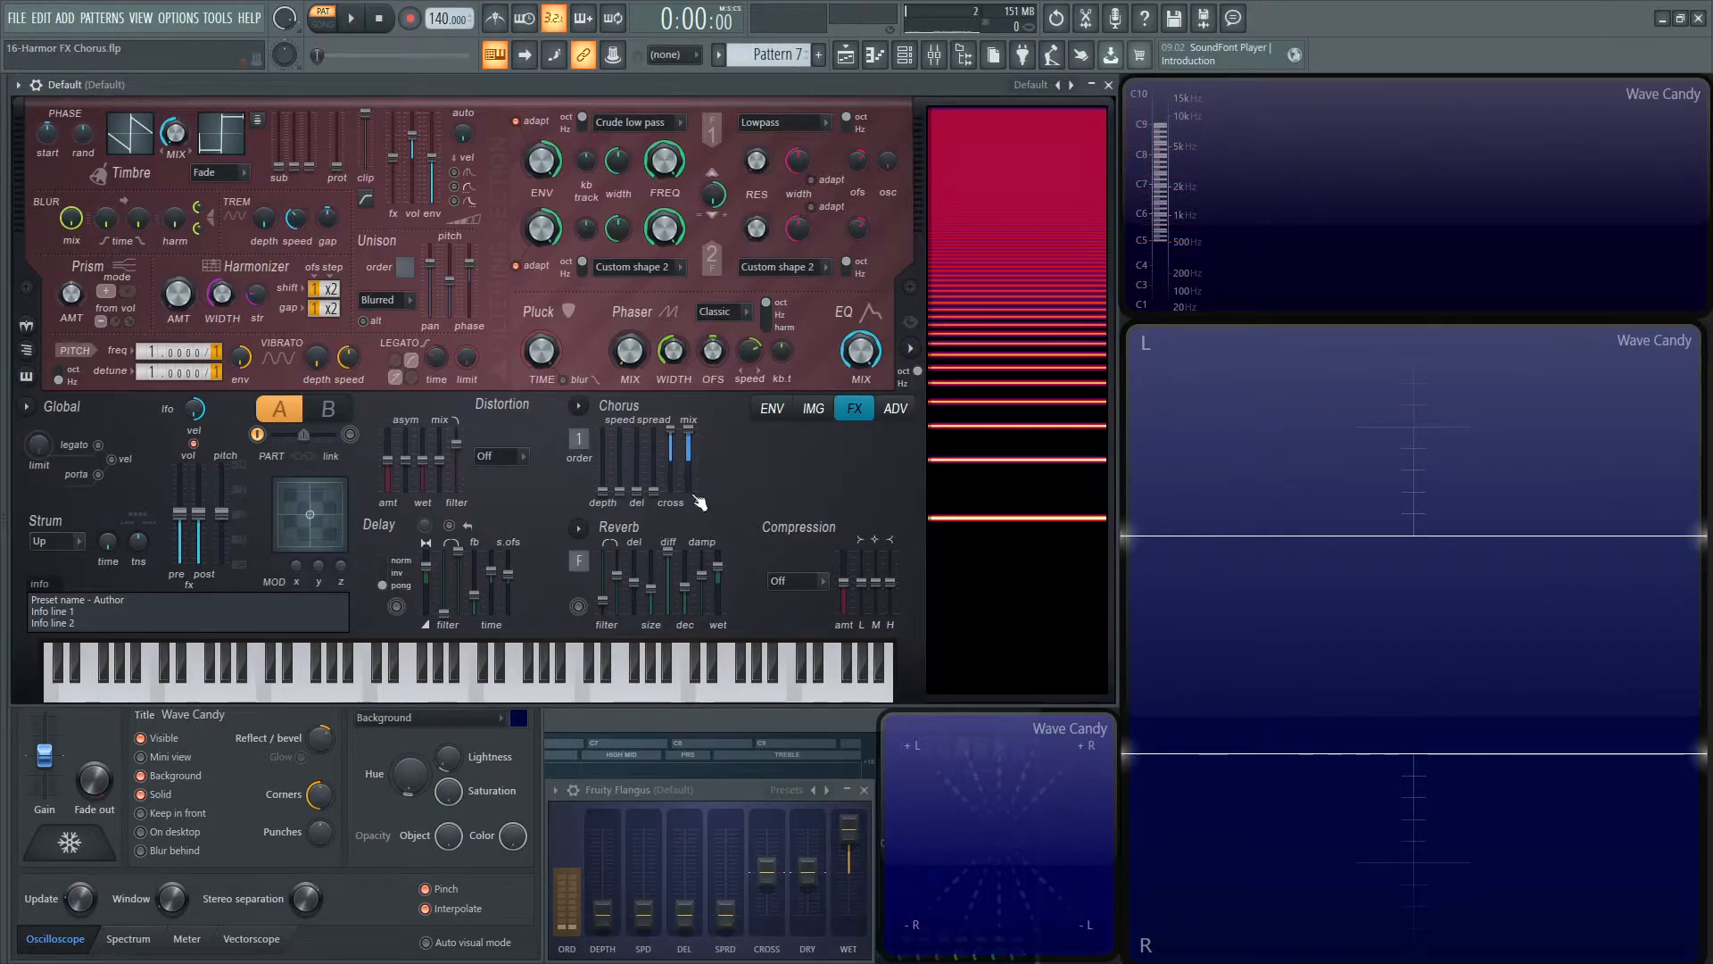
{"action": "mouse_move", "coordinate": [812, 576]}
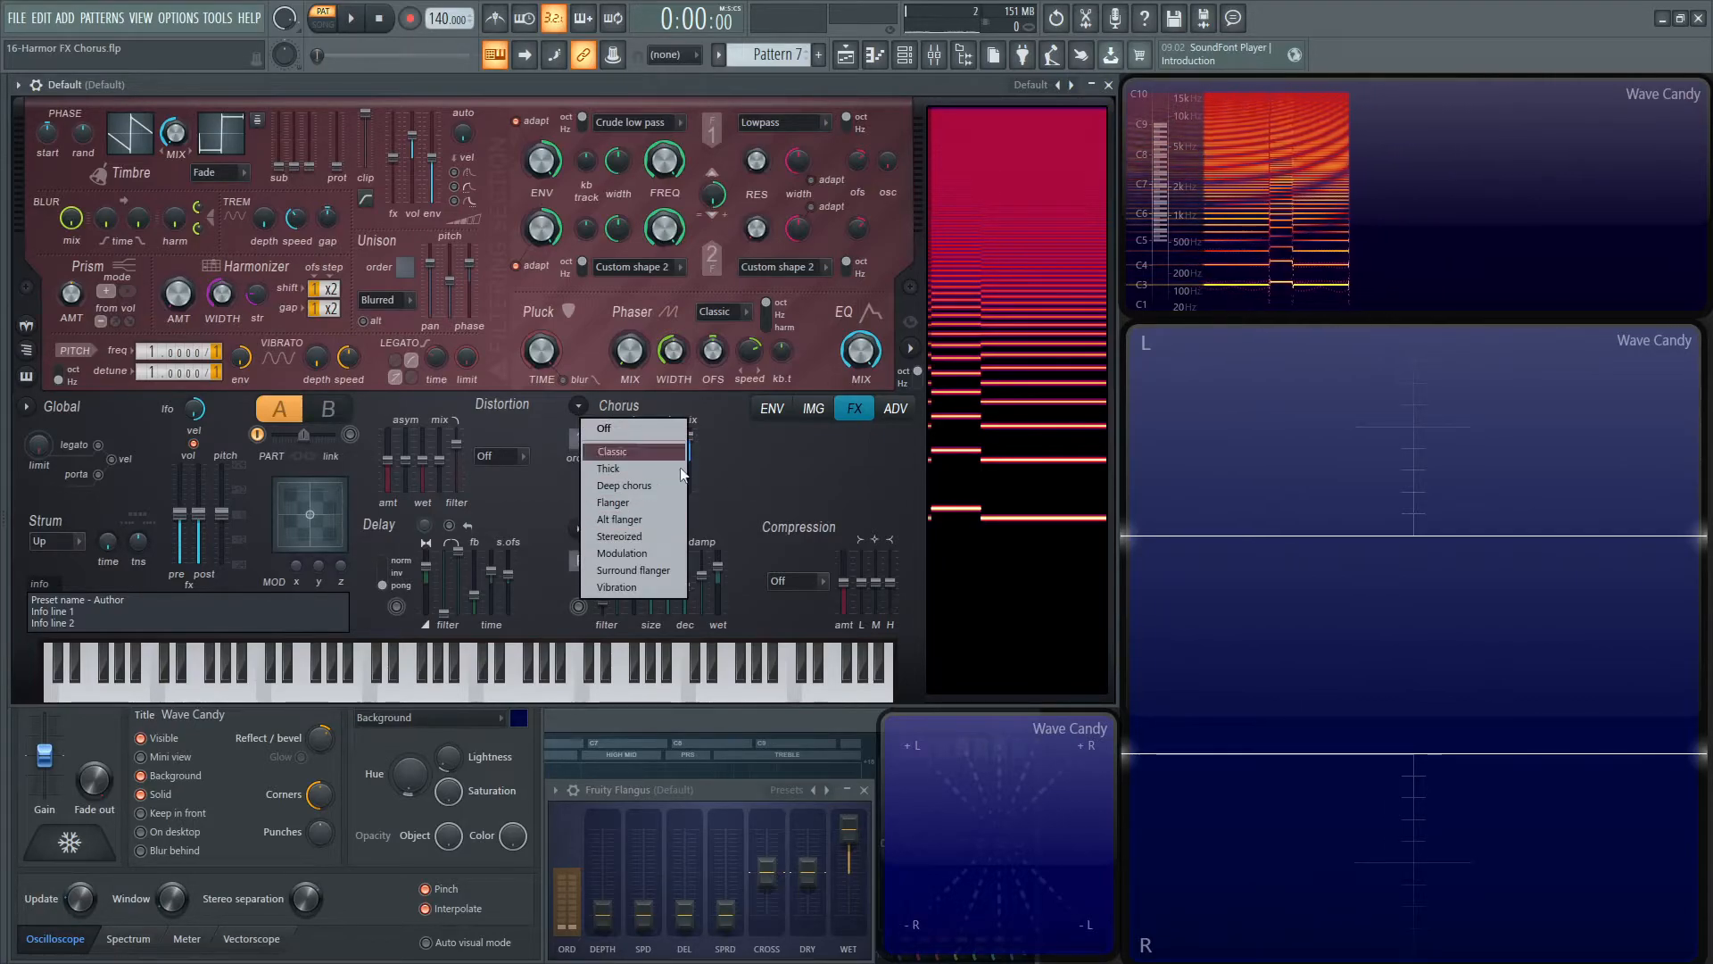
- Apply the Classic chorus preset, then the Thick preset, and tweak a slider
{"action": "left_click", "coordinate": [613, 450]}
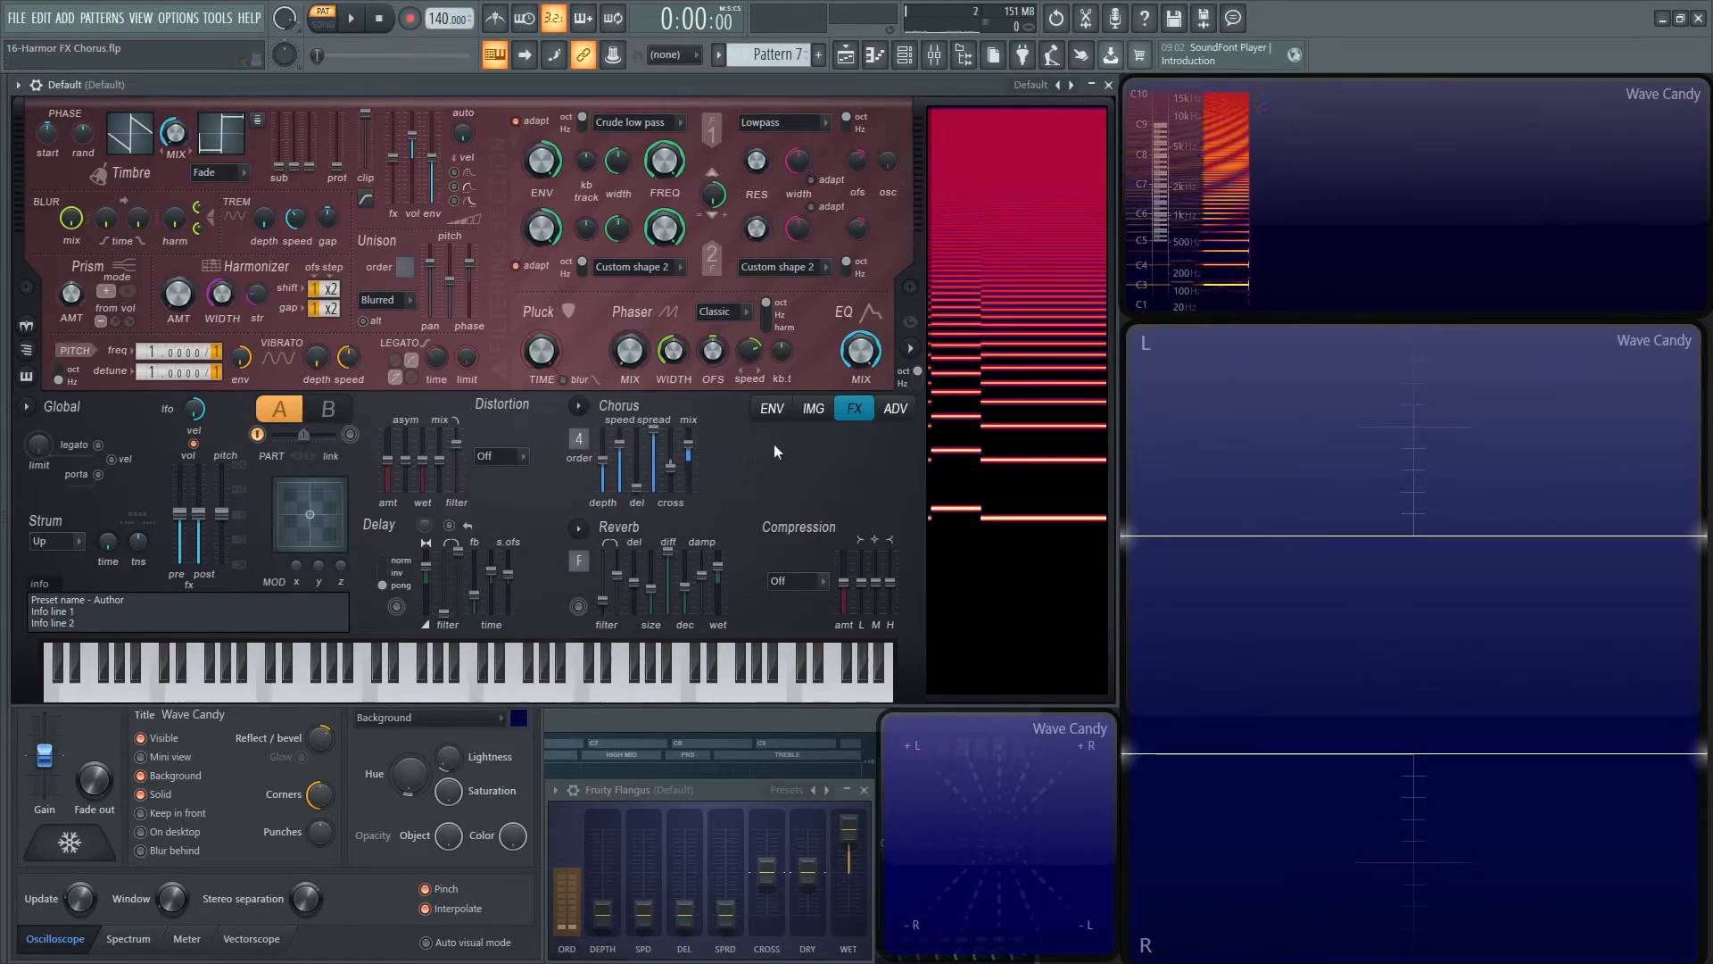
{"action": "left_click", "coordinate": [339, 655]}
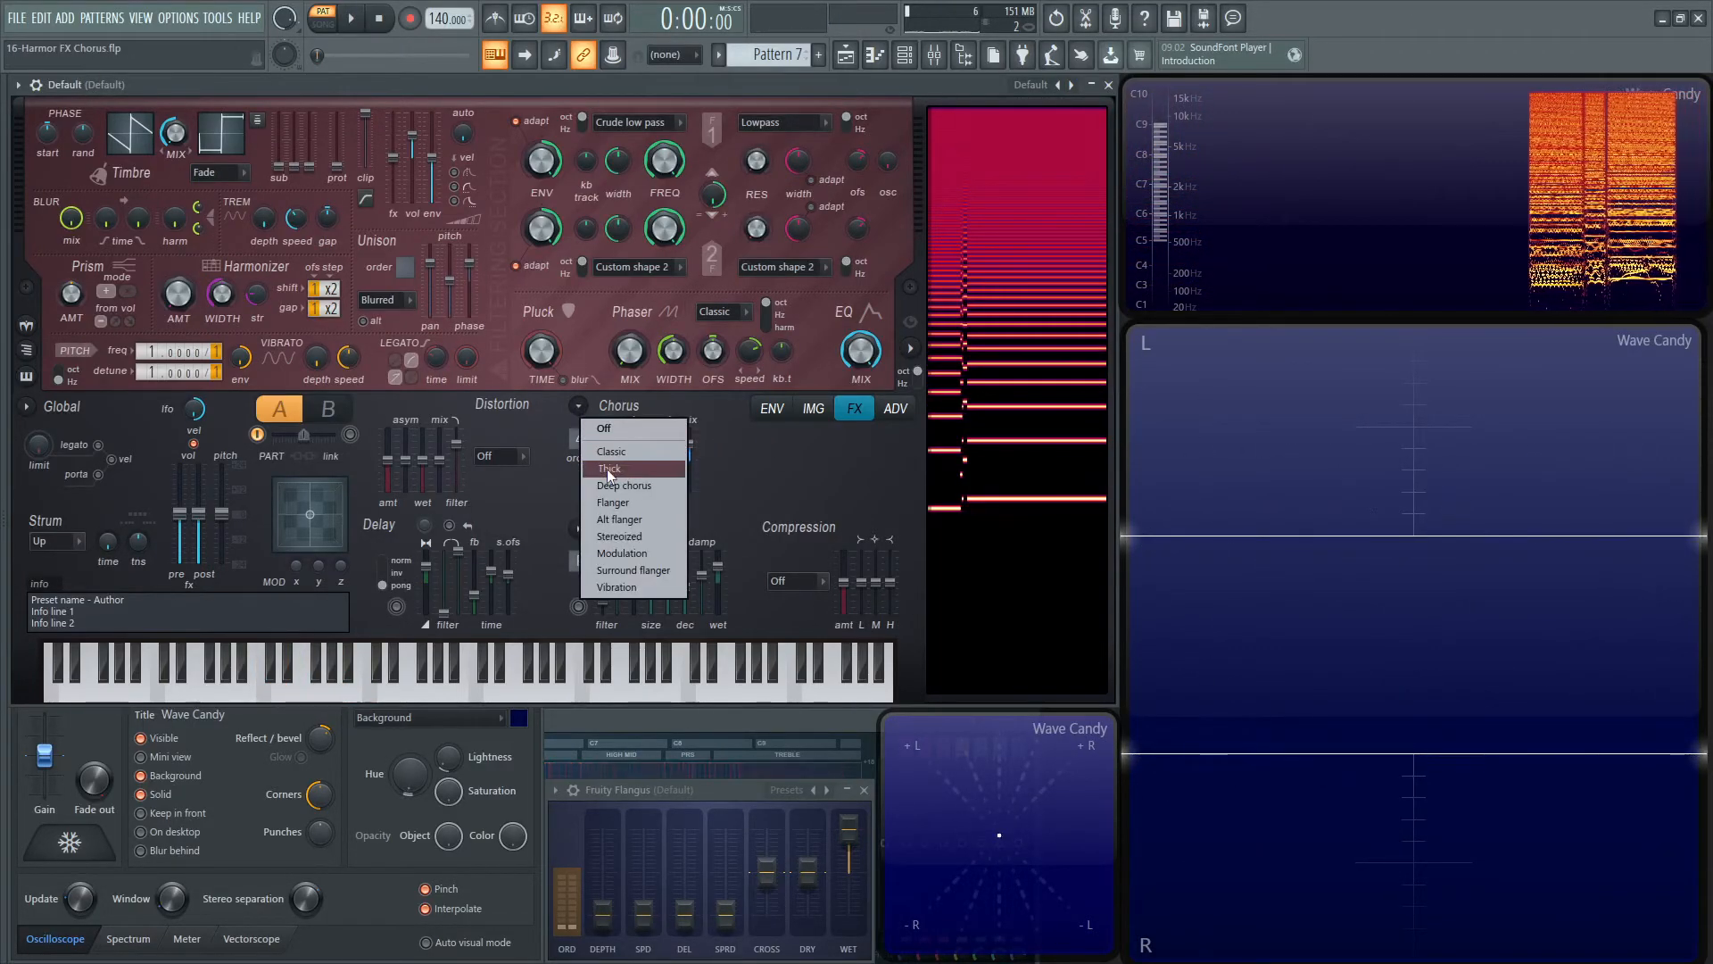
{"action": "left_click", "coordinate": [607, 467]}
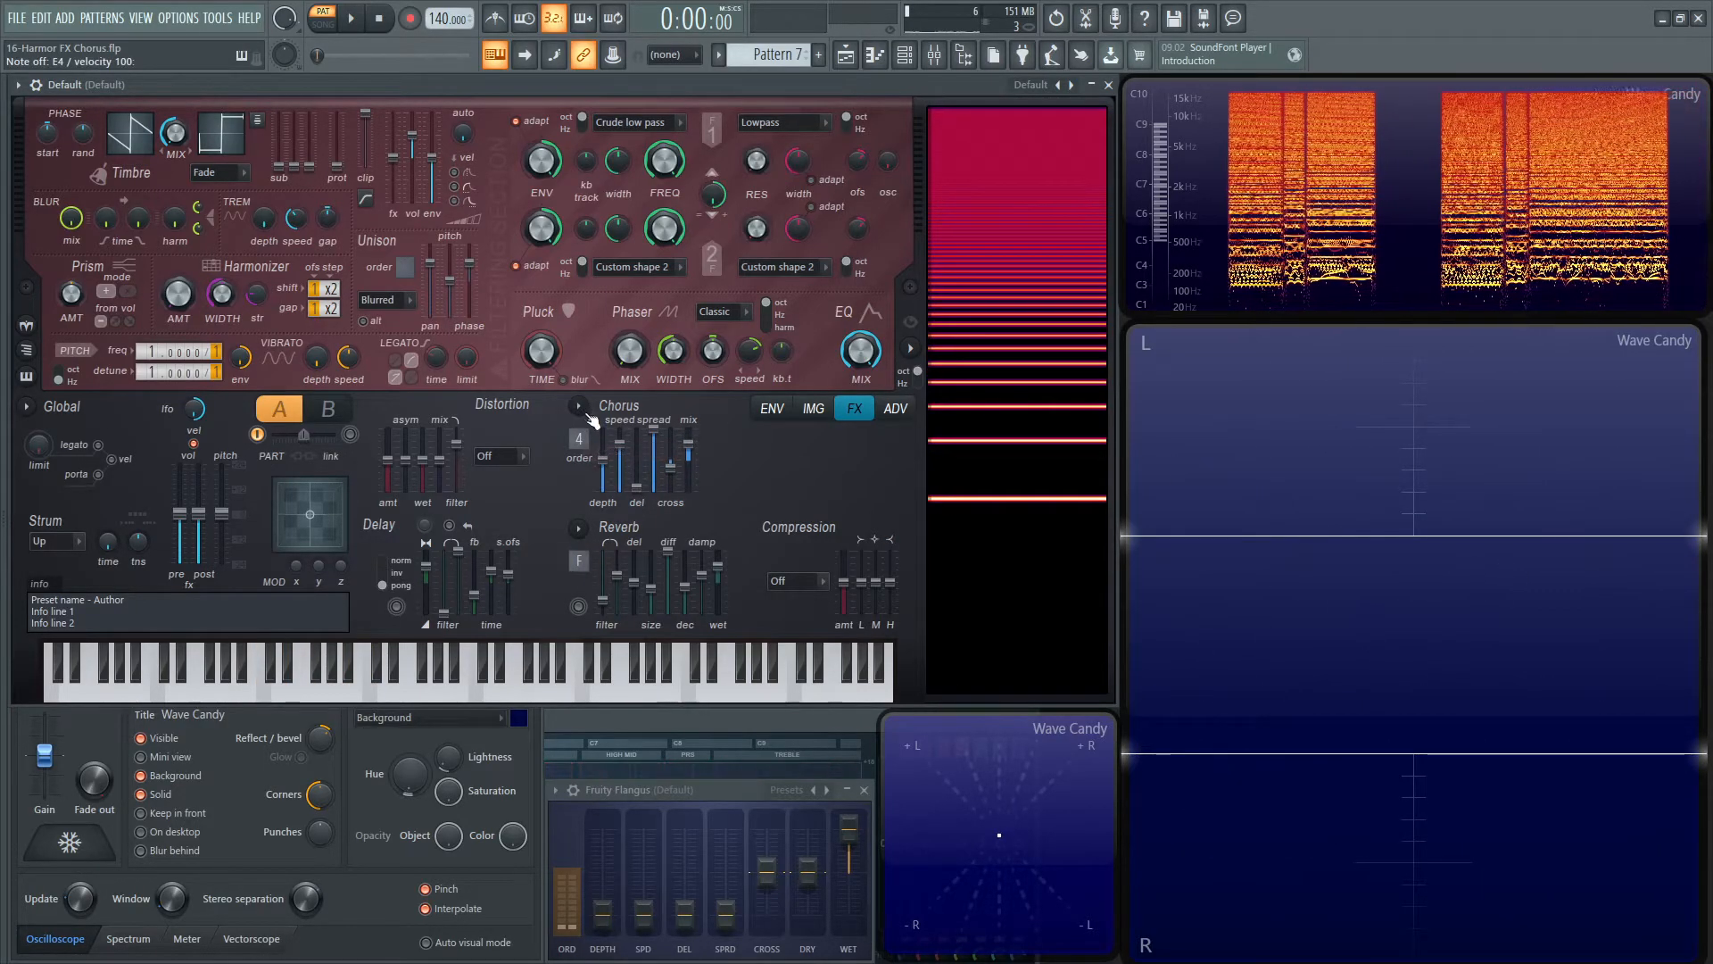
{"action": "left_click_drag", "start_coordinate": [643, 470], "coordinate": [643, 443]}
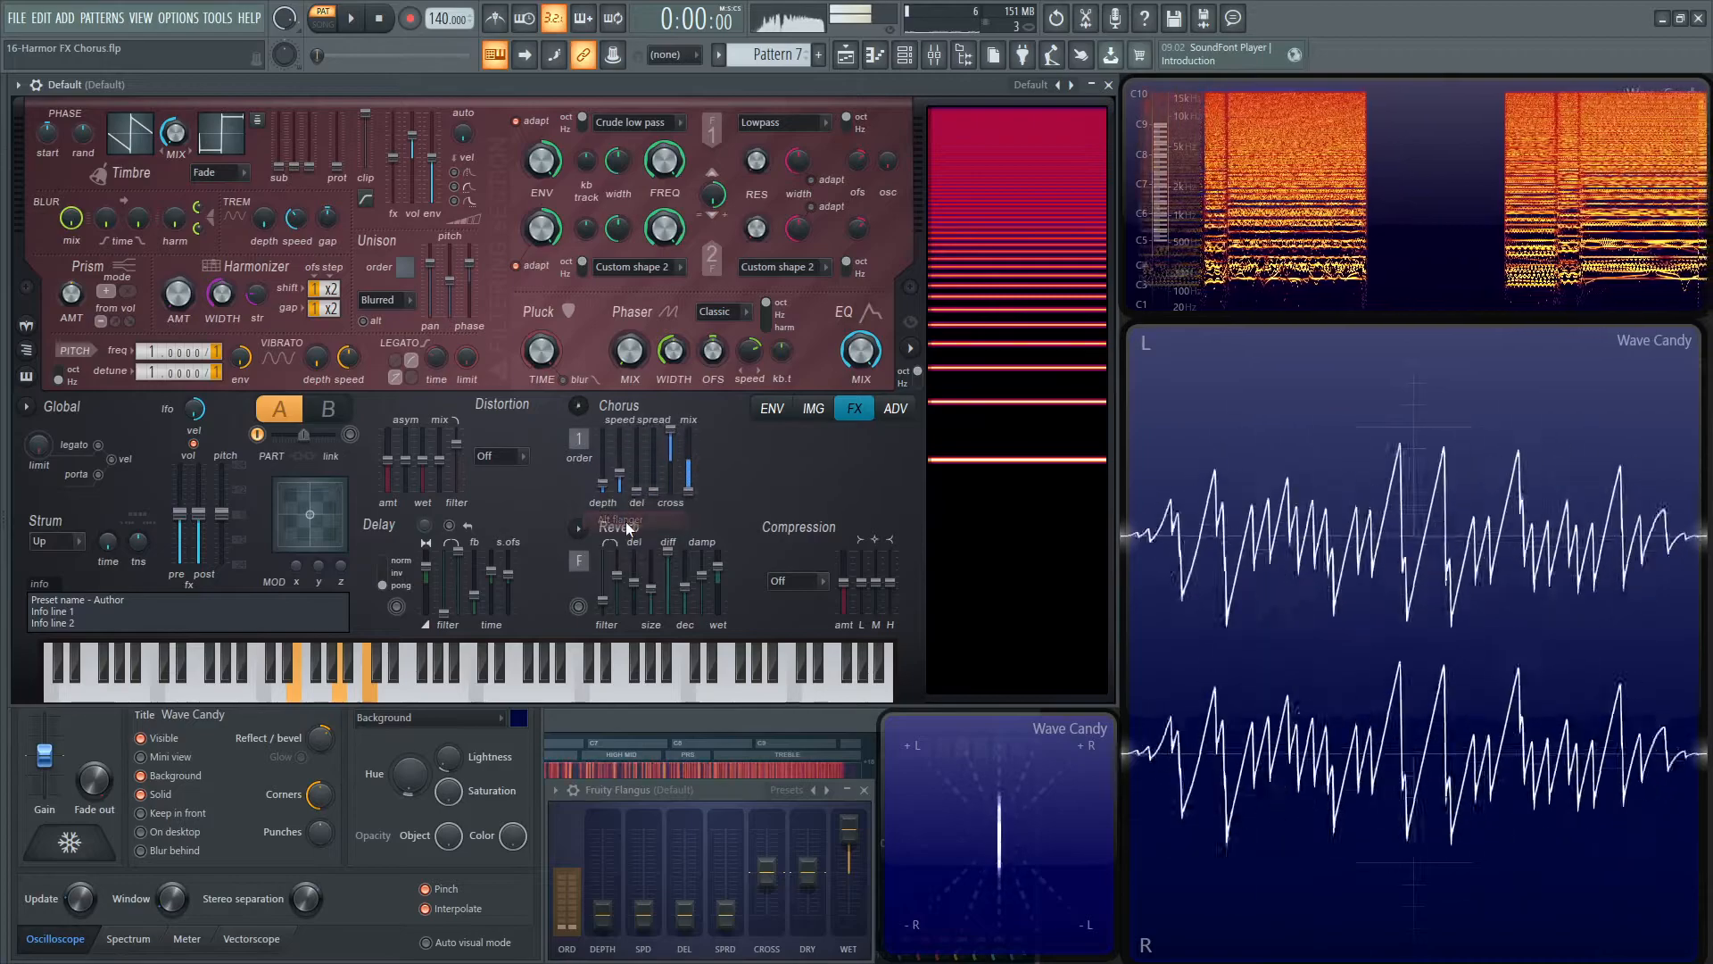
- Apply Deep chorus, then Stereozized, leaving chorus speed near 61%
{"action": "left_click", "coordinate": [485, 455]}
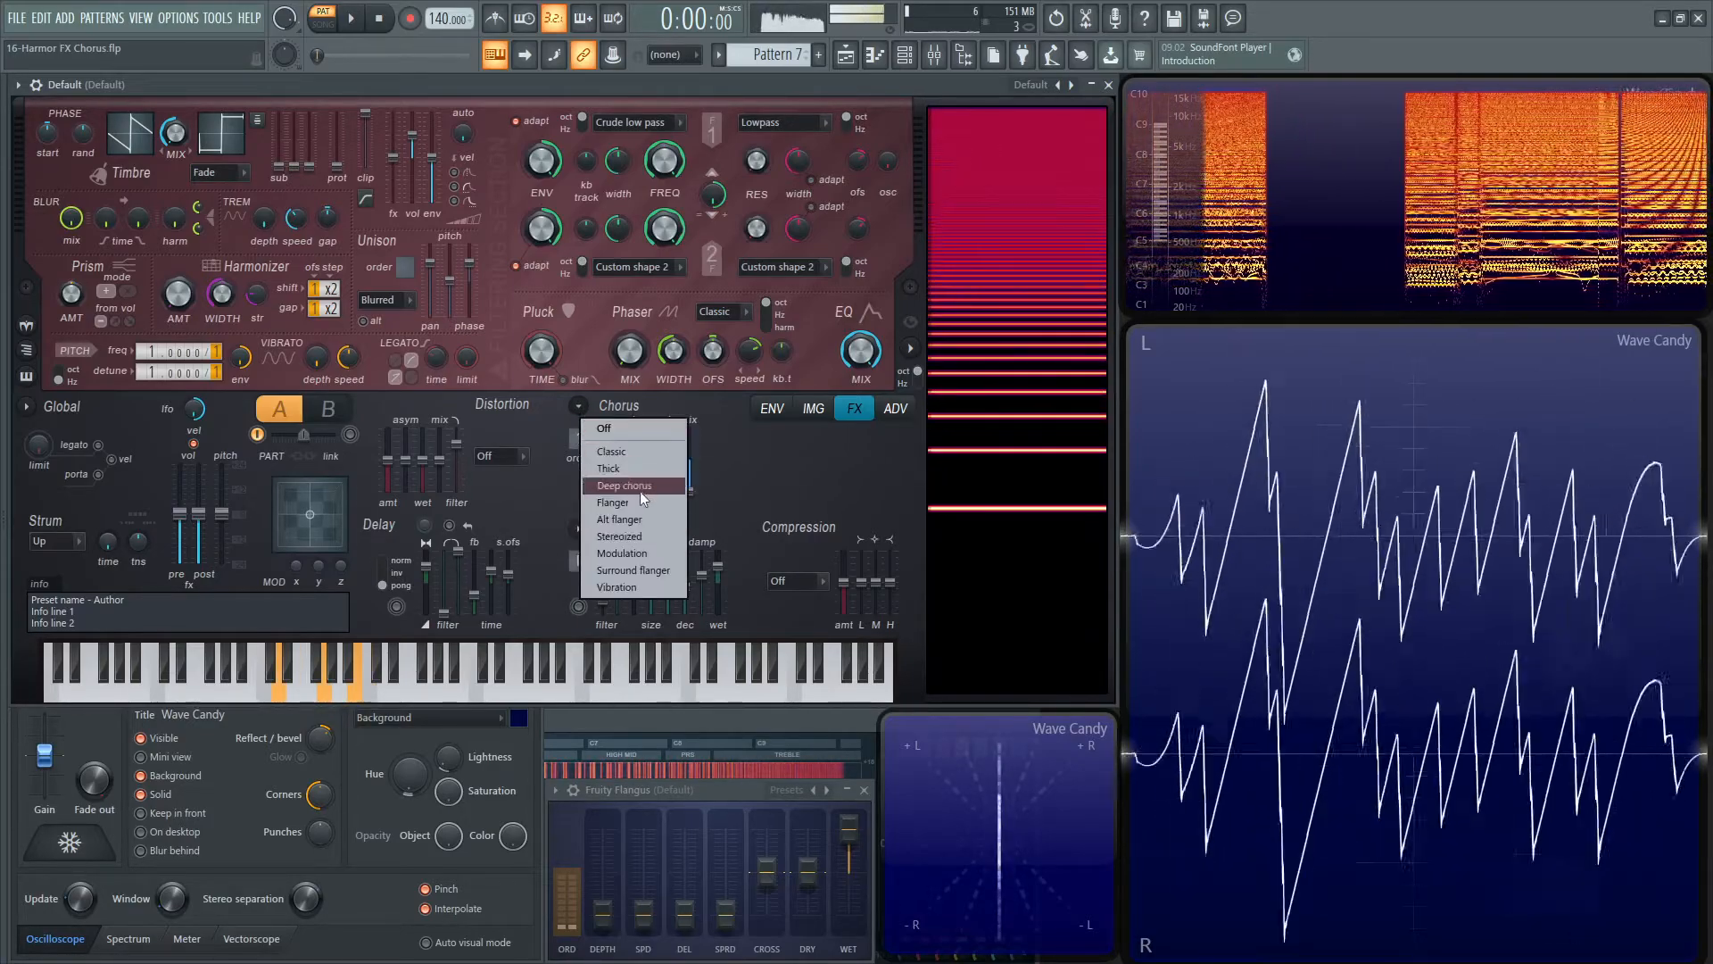
{"action": "left_click", "coordinate": [625, 485]}
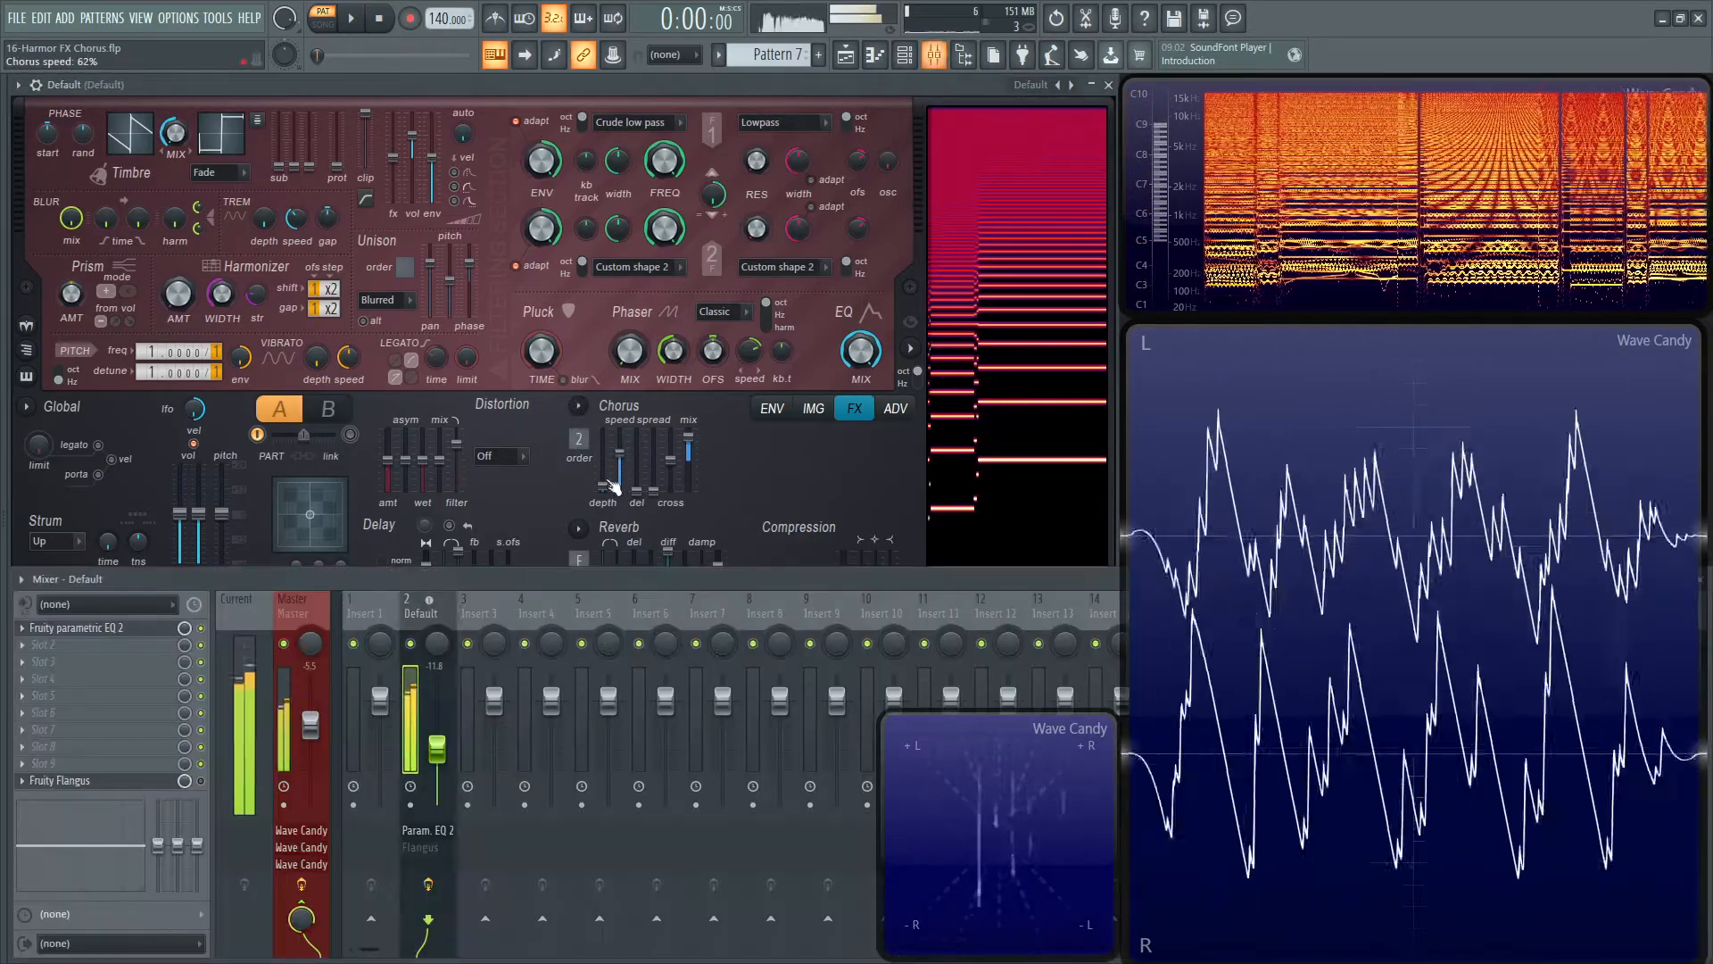
{"action": "left_click", "coordinate": [498, 455]}
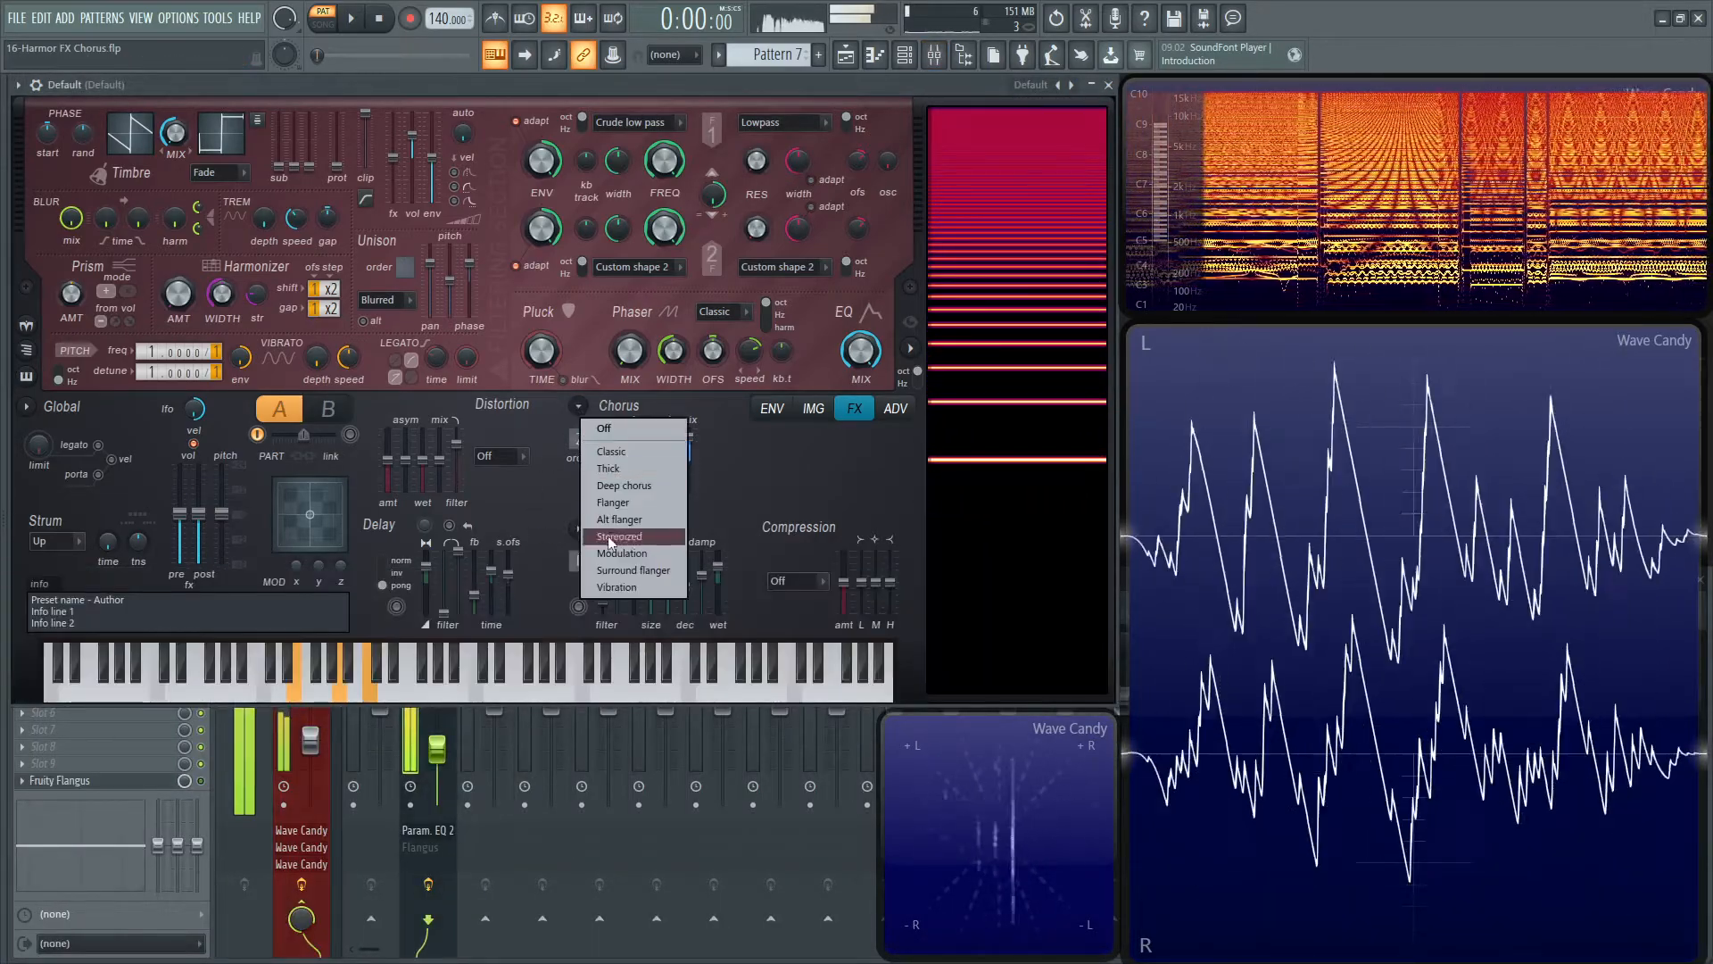
{"action": "left_click", "coordinate": [619, 537]}
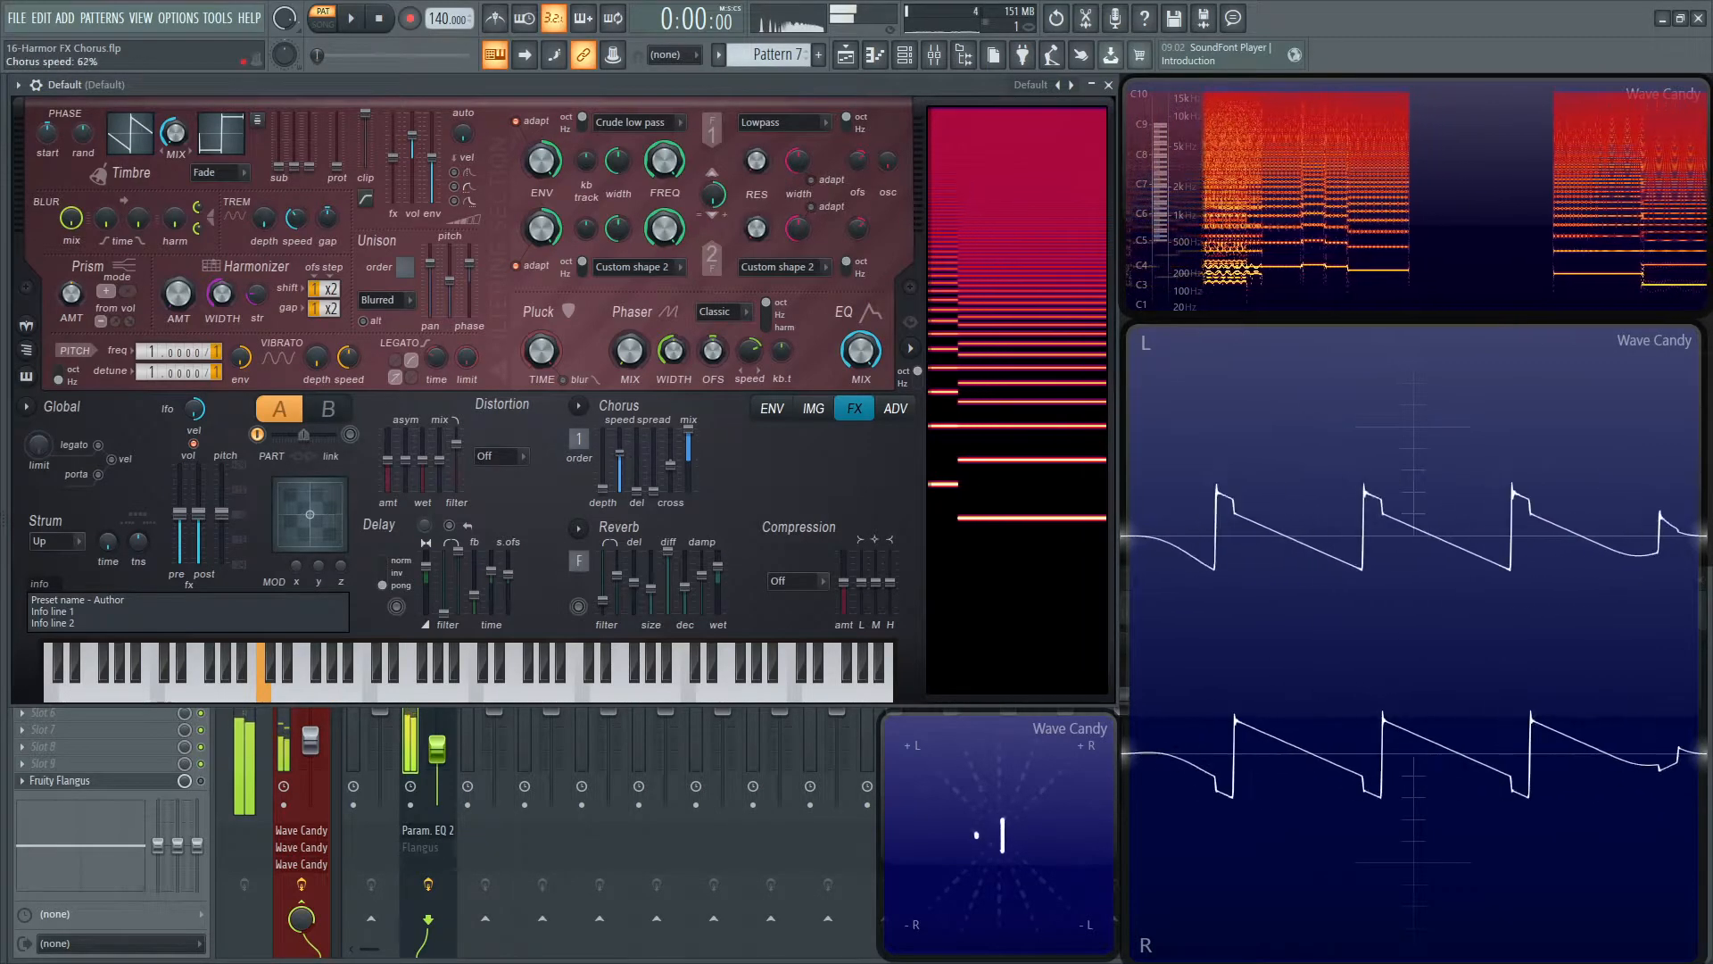
{"action": "left_click", "coordinate": [308, 670]}
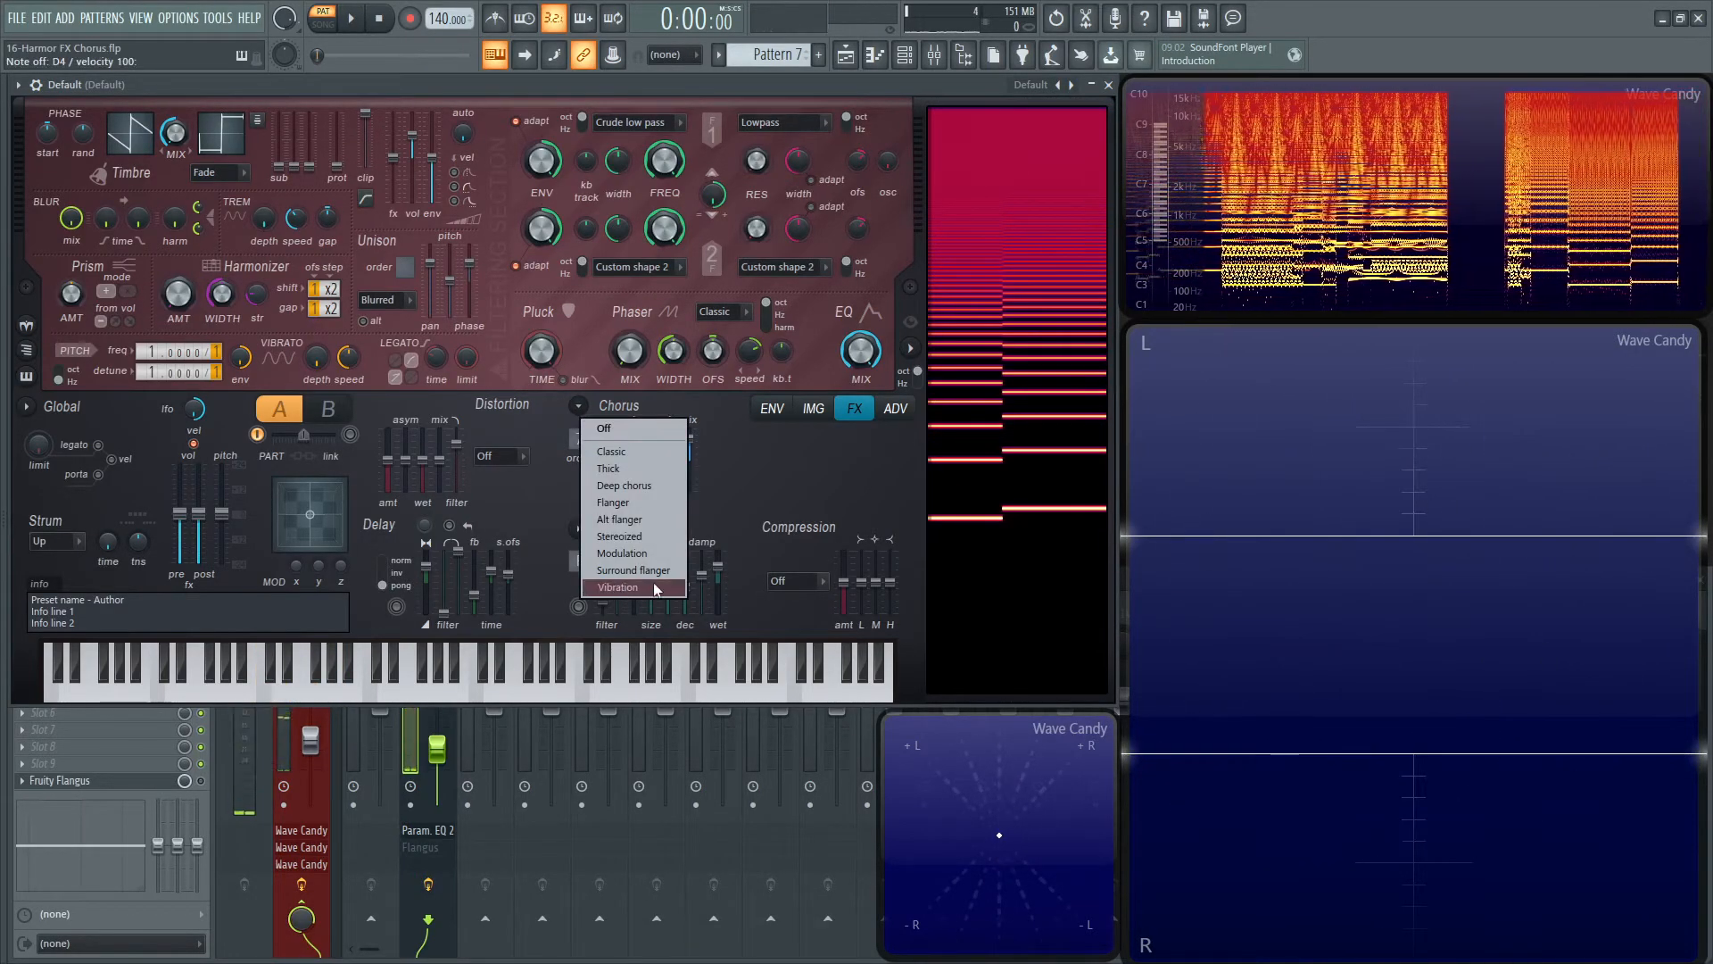
- Select the Vibration chorus preset from Harmor's FX preset dropdown
{"action": "left_click", "coordinate": [619, 587]}
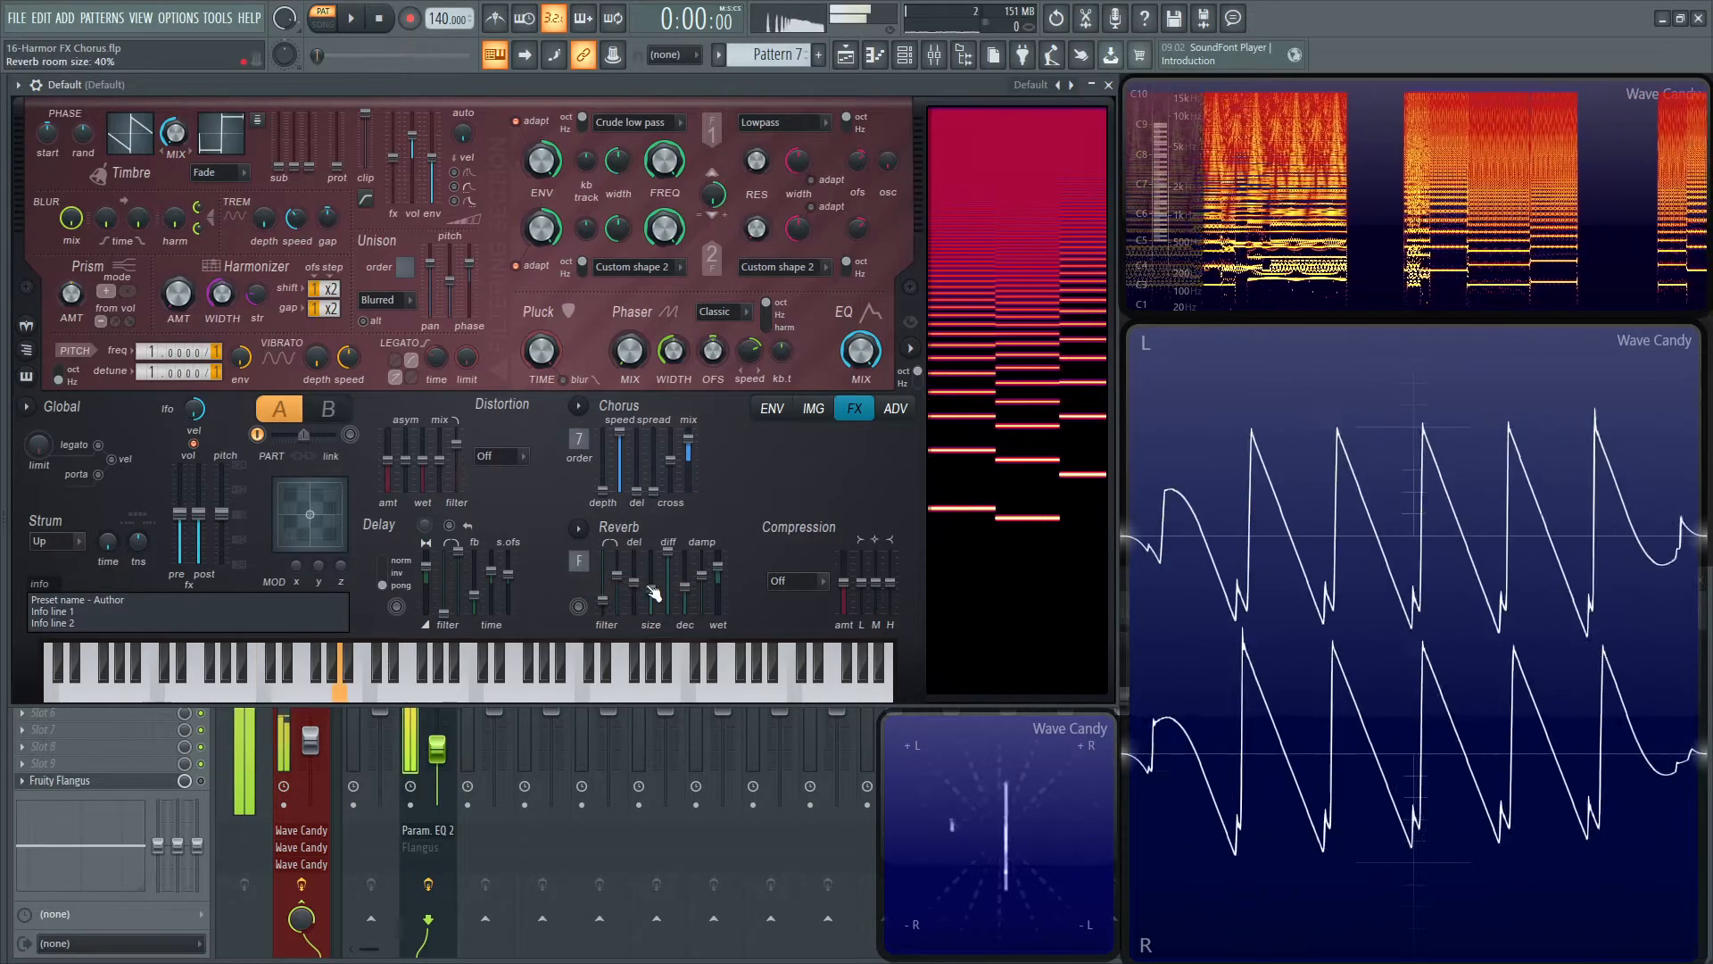
{"action": "left_click", "coordinate": [351, 18]}
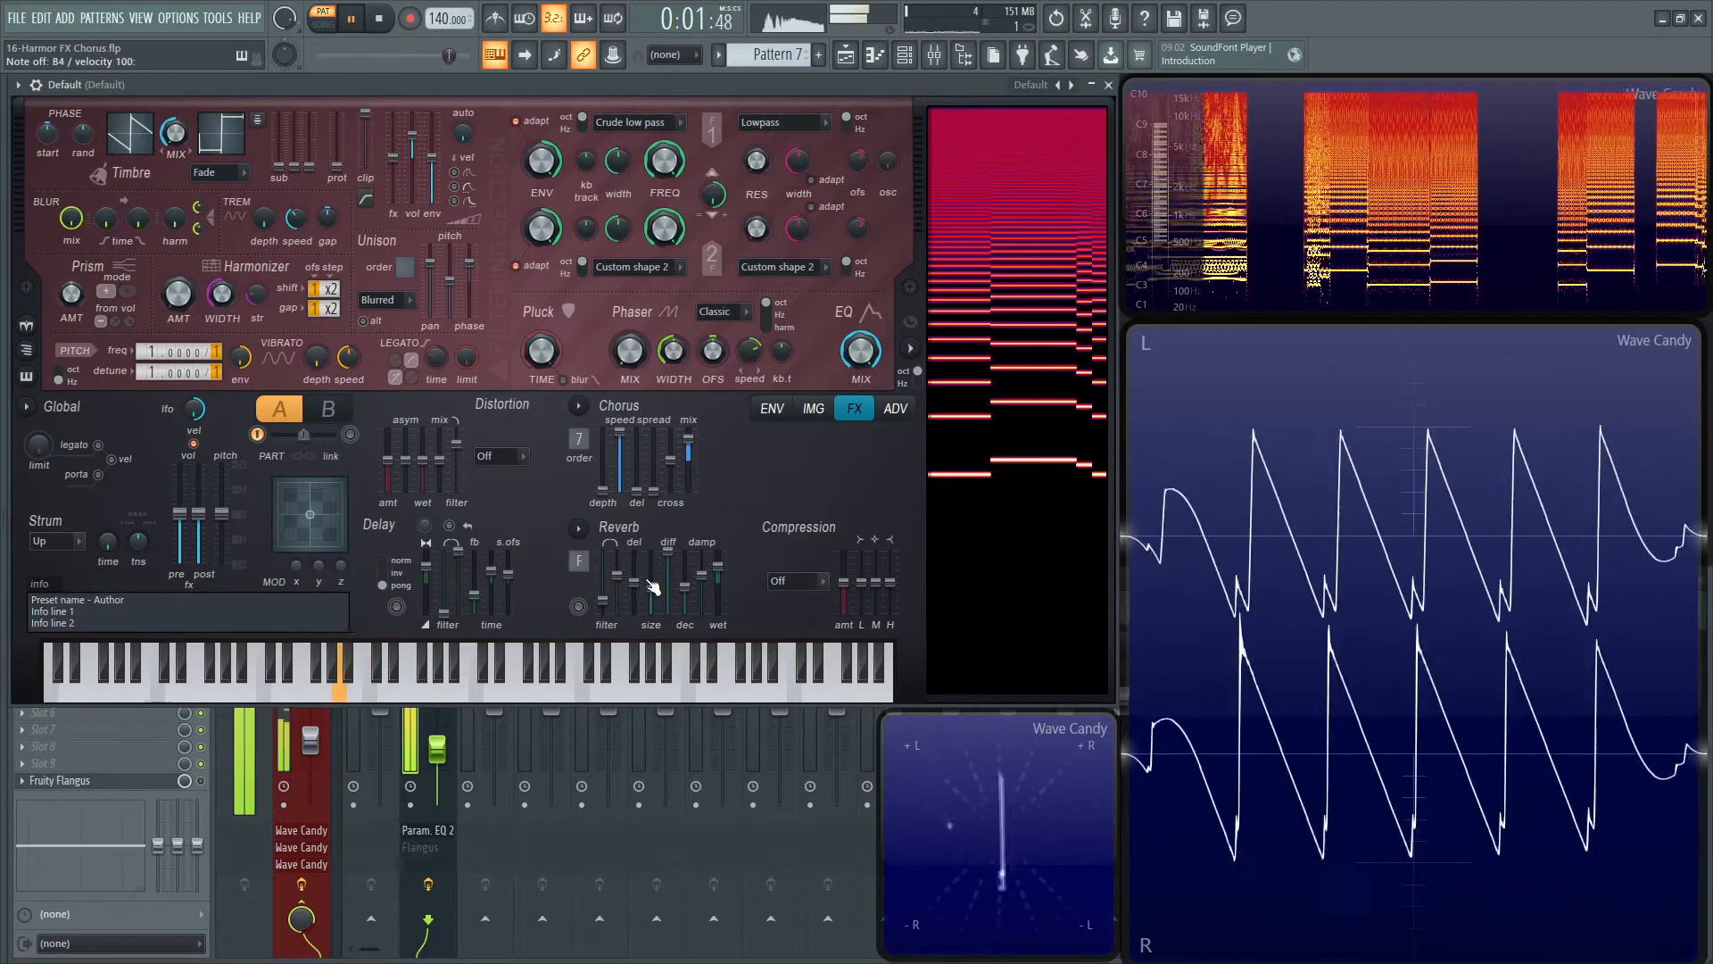